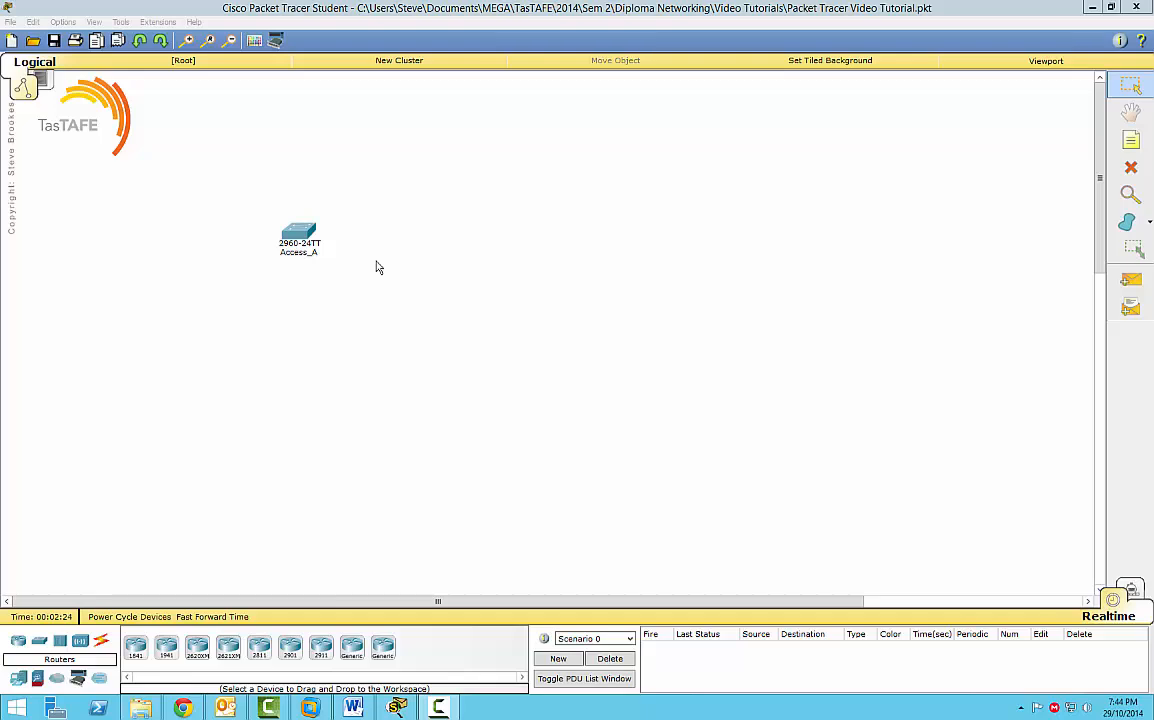
mouse_move(357, 260)
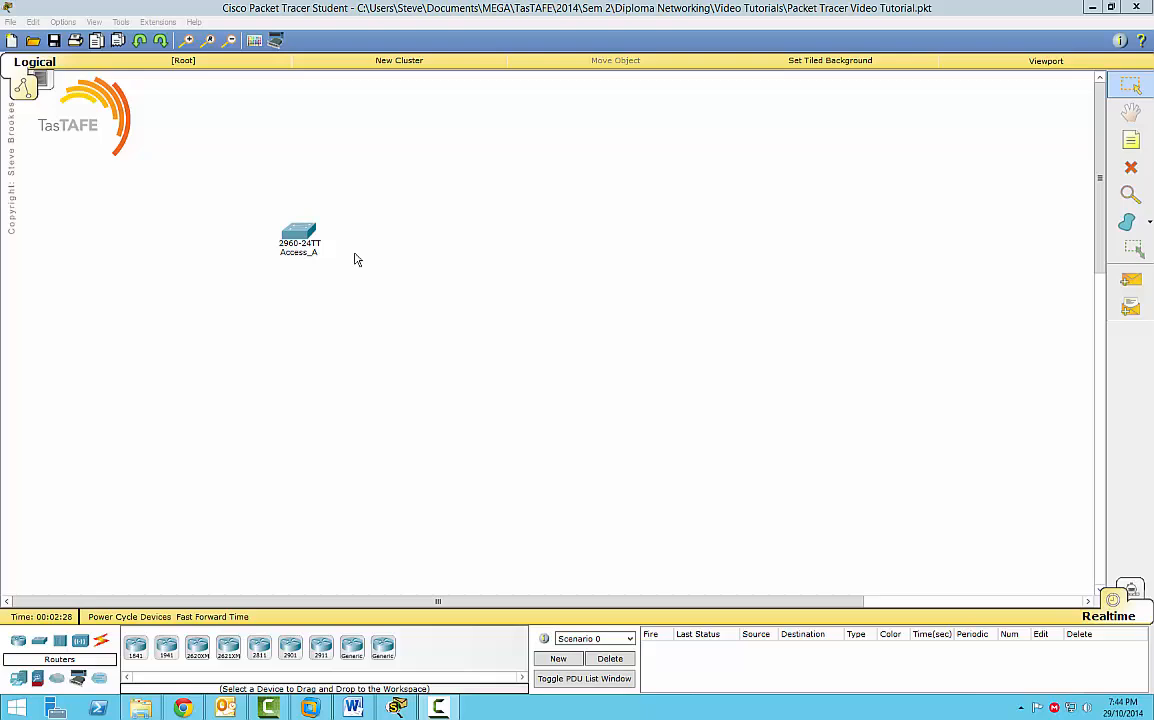
mouse_move(220, 406)
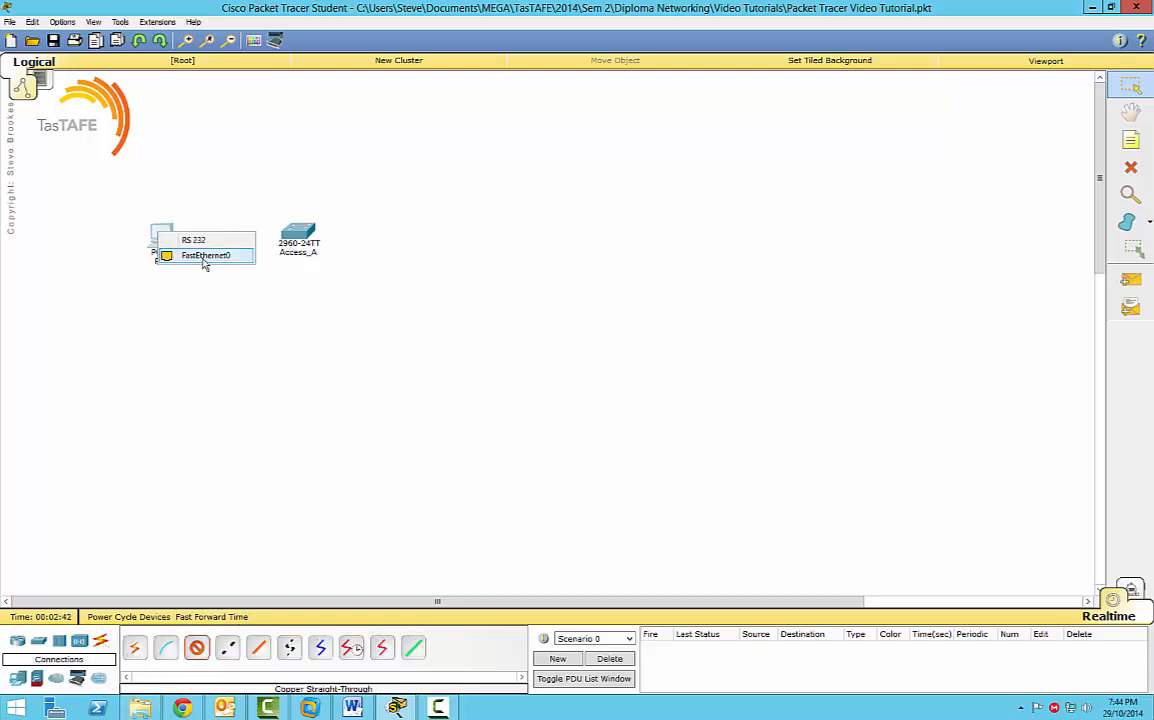
- Connect PC0's FastEthernet0 to Access_A's FastEthernet0/10 with a copper straight-through cable
click(298, 234)
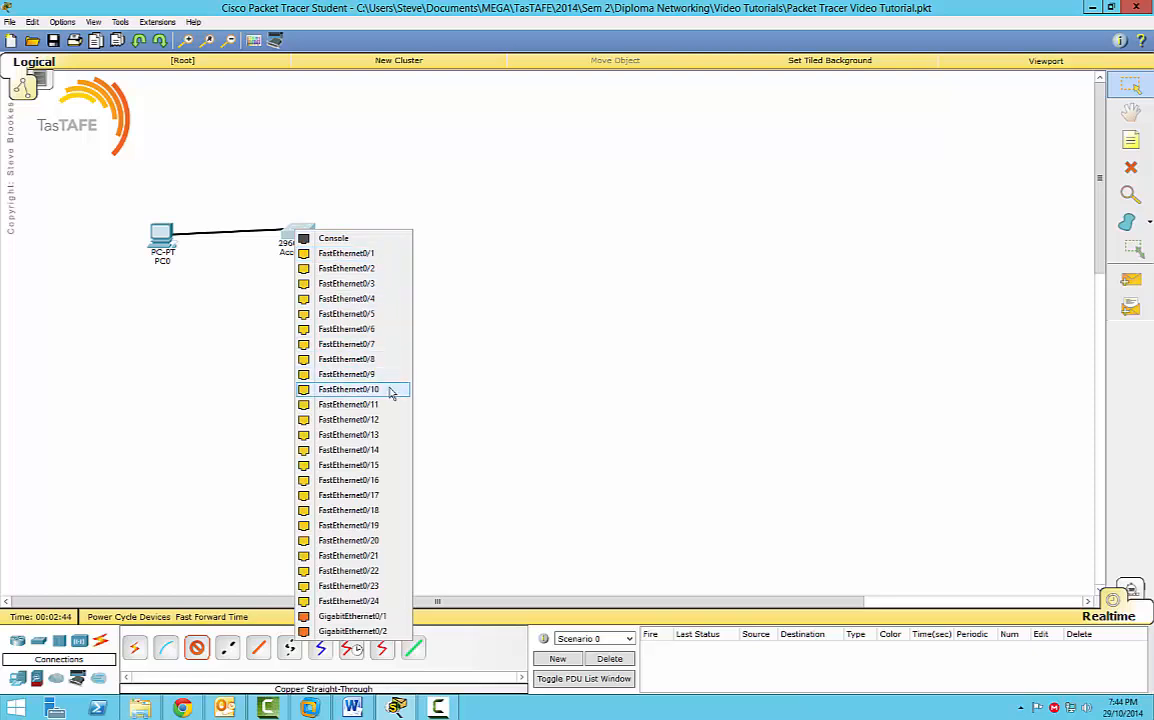
click(346, 389)
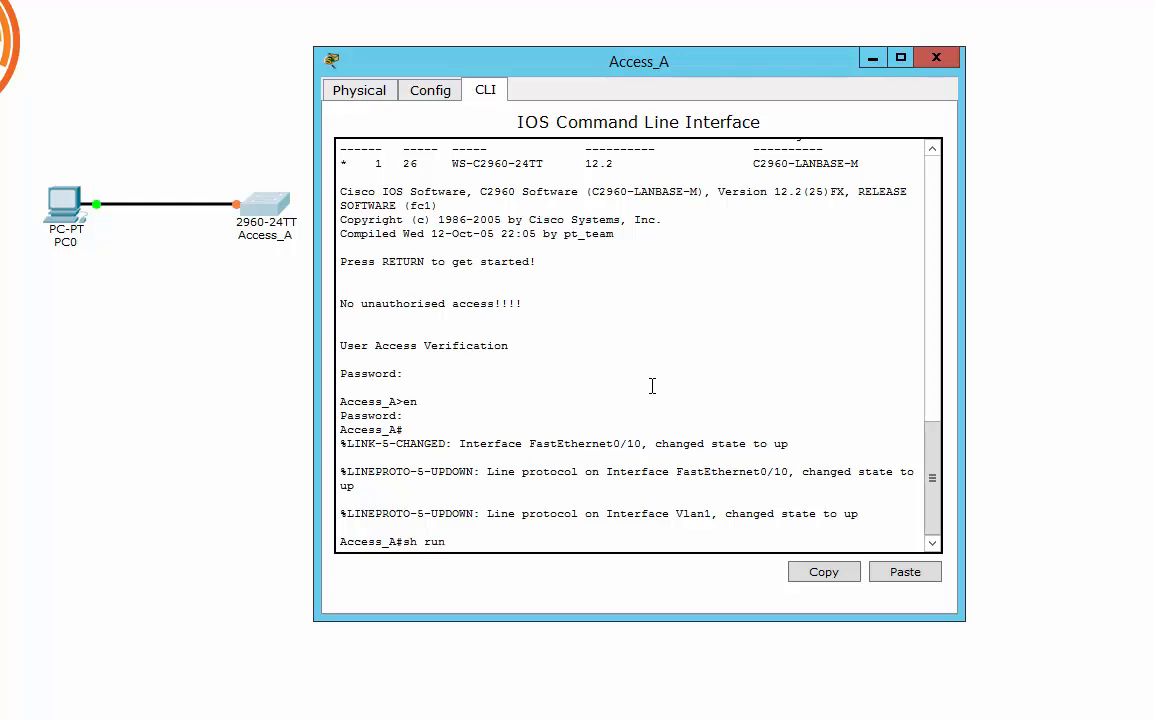
- Page Access_A's running config past the interfaces to Vlan1 192.168.0.100 and gateway 192.168.0.1
key(Return)
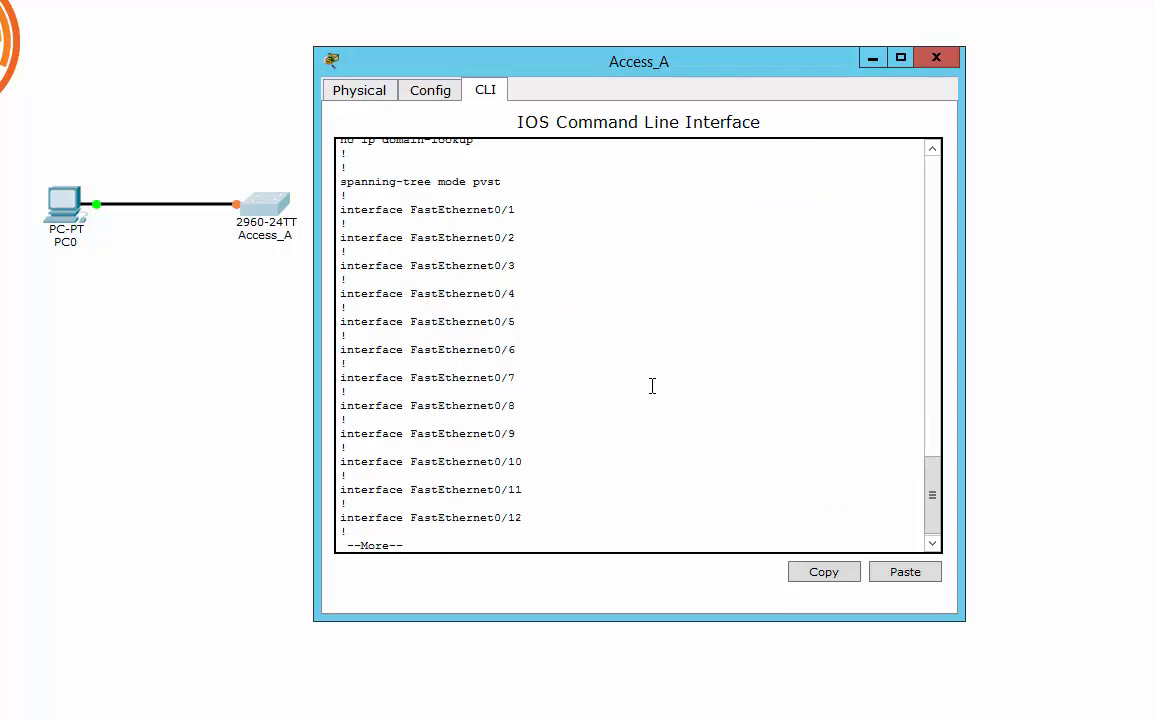
key(space)
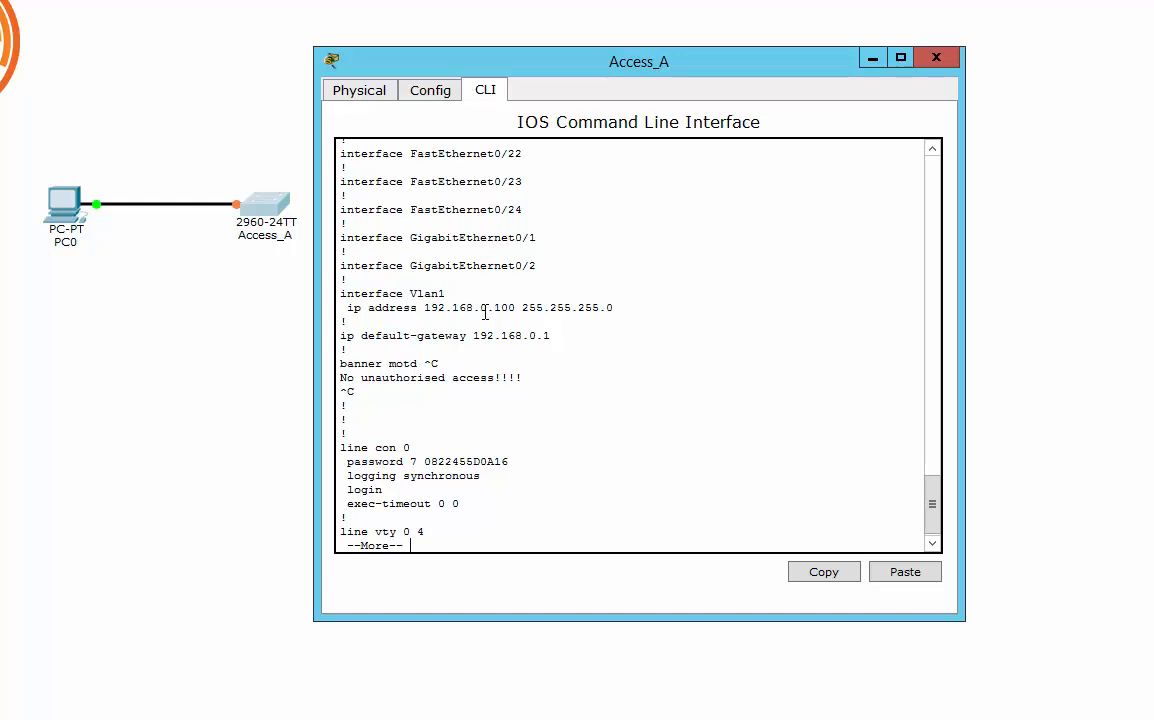
mouse_move(617, 408)
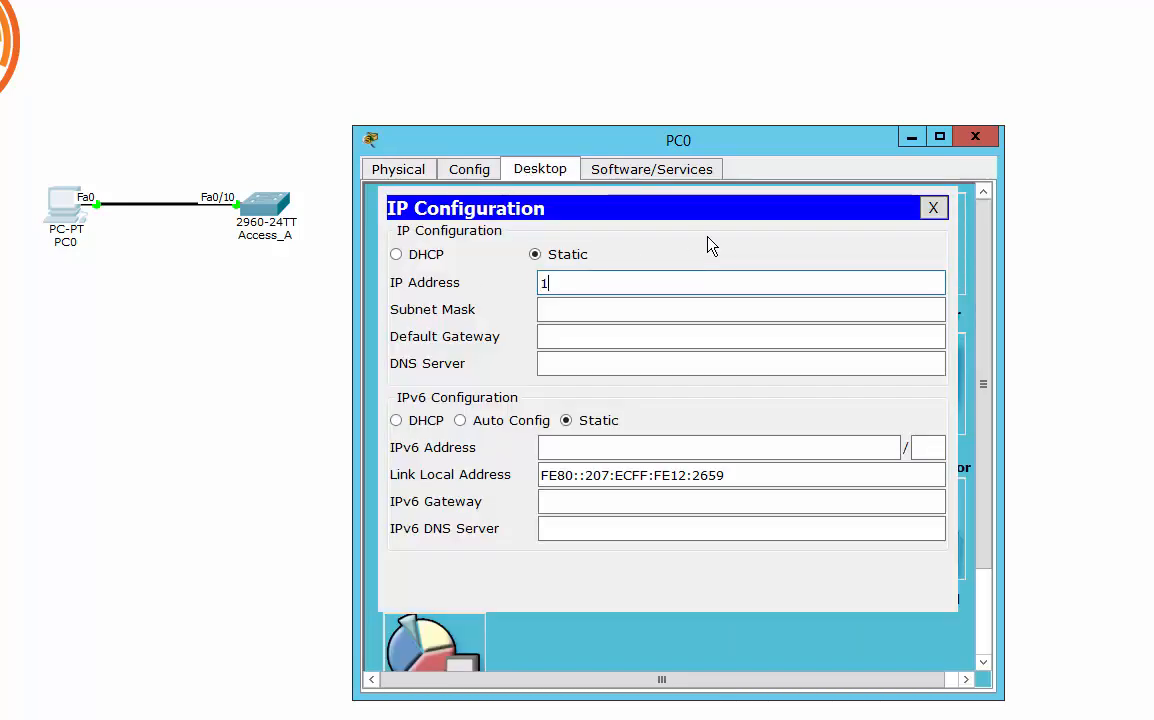
- Enter a 192.168.0.x static address for PC0
text(92.168.0.)
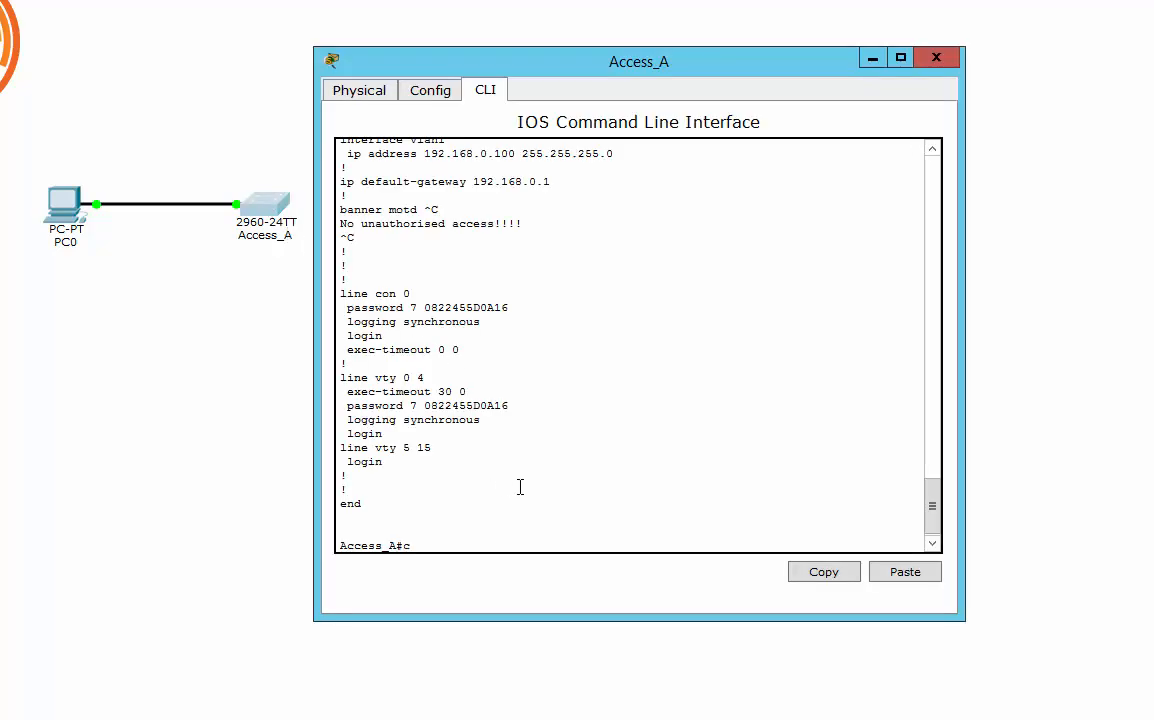
- Enter conf t and set ip domain-name steve.local on Access_A
text(conf t)
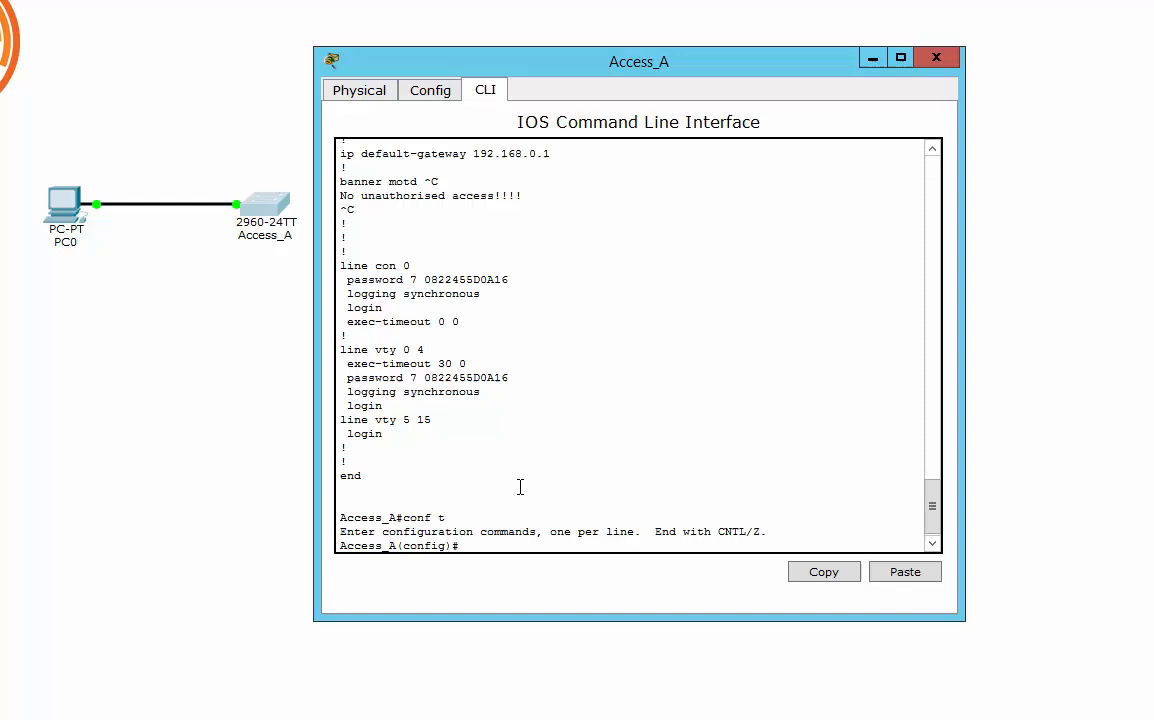
text(ip domain-n)
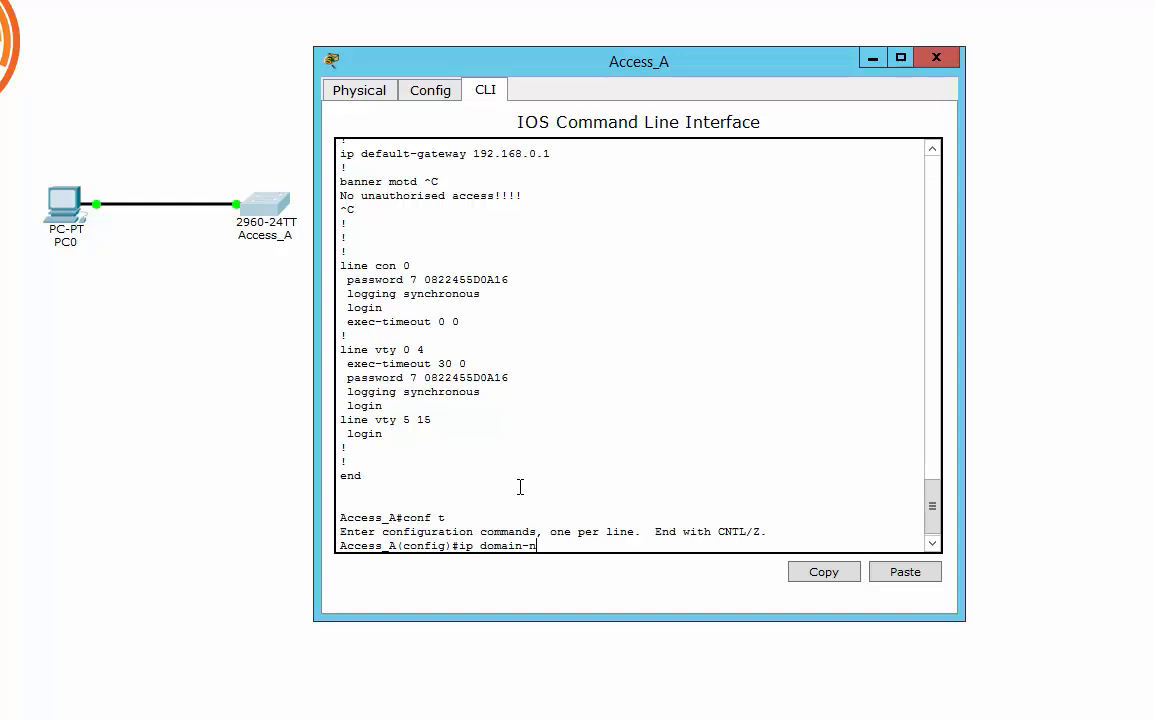
text(ame s)
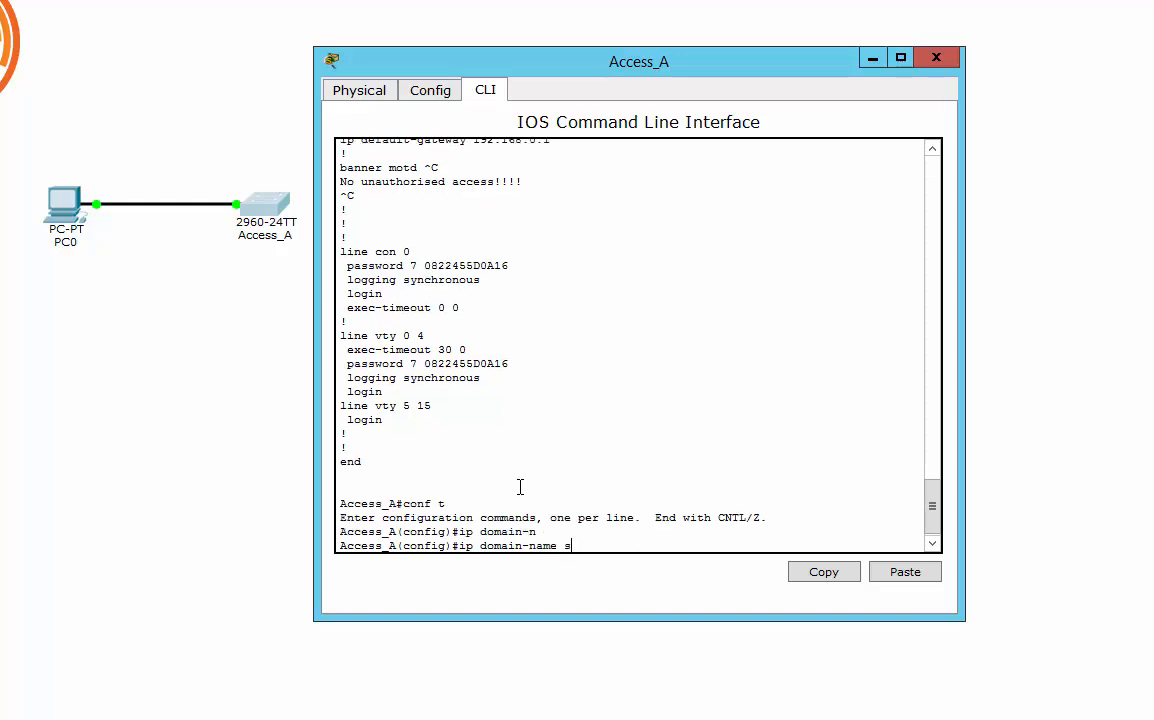
text(teve.local)
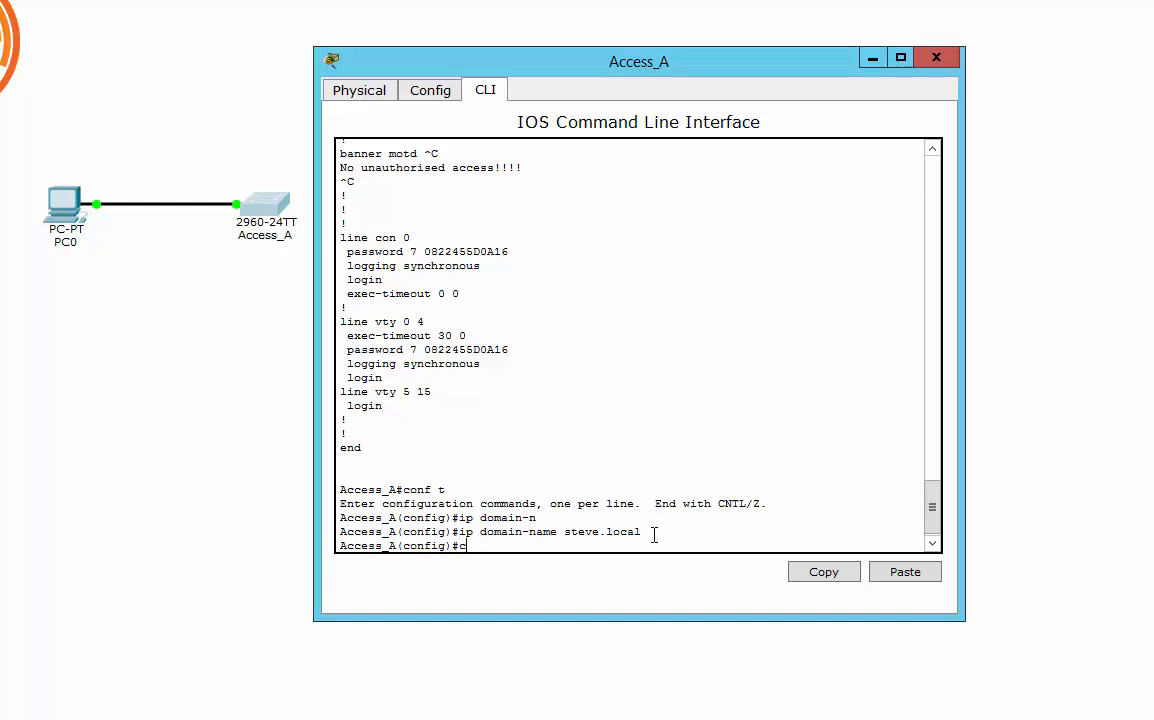
- Run crypto key generate rsa with a 1024-bit modulus on Access_A
text(crypto key generate)
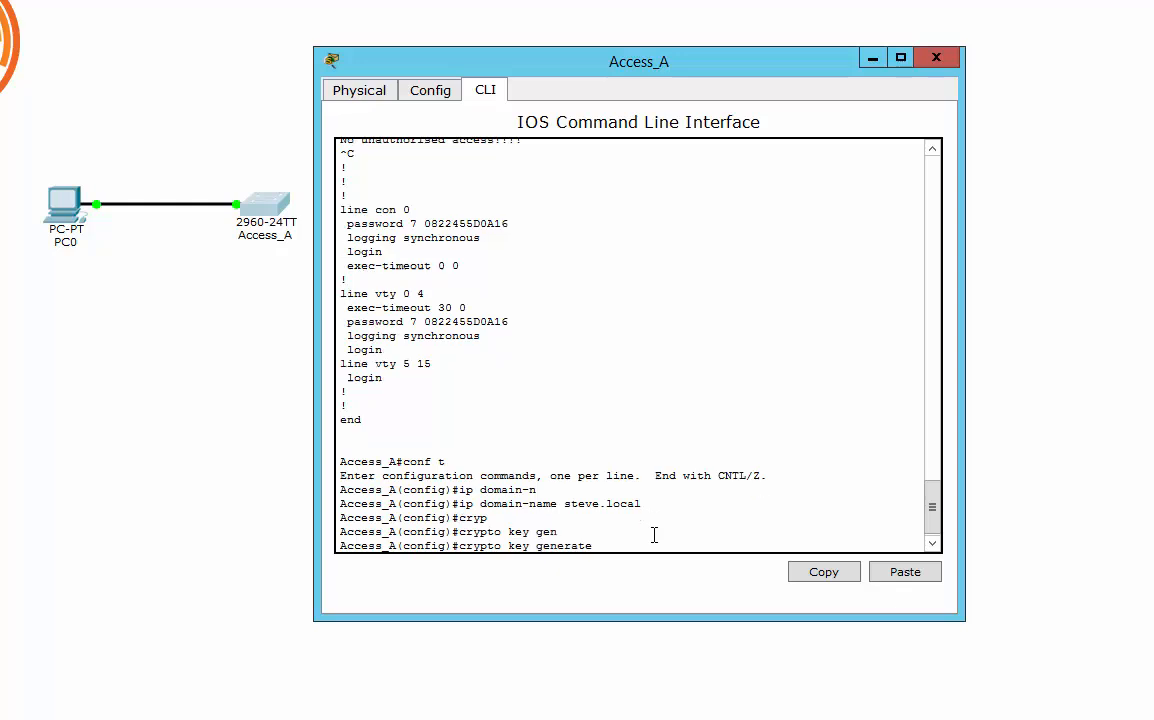
text(rs)
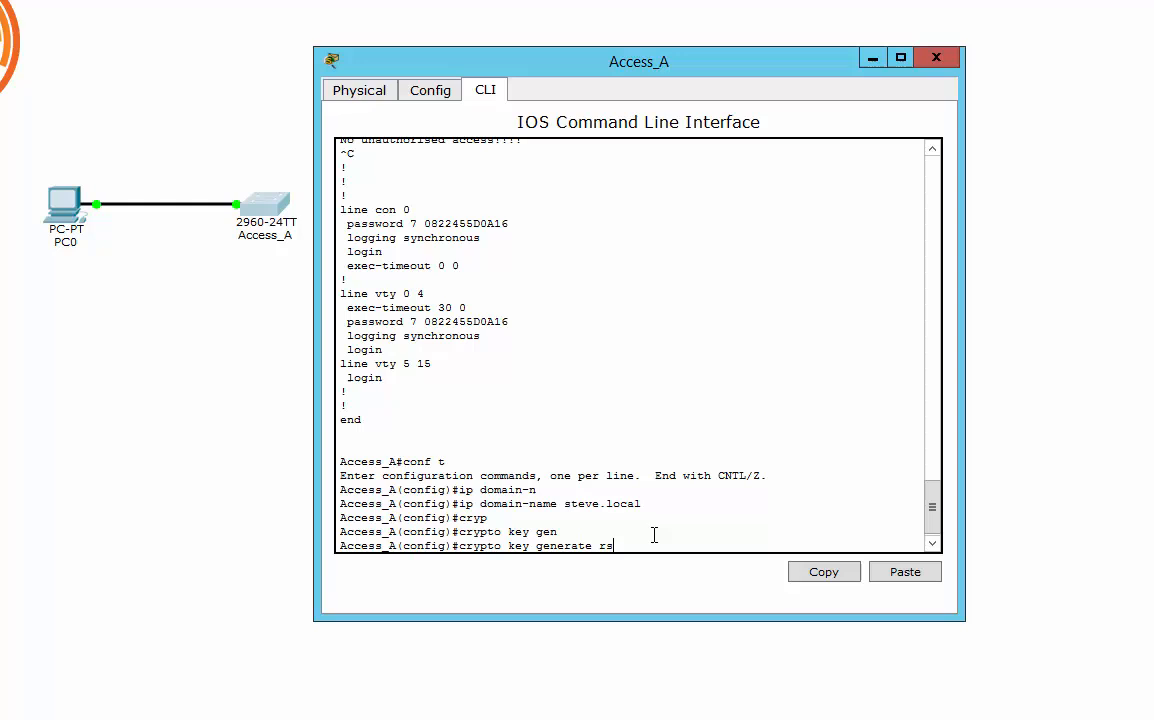
text(a)
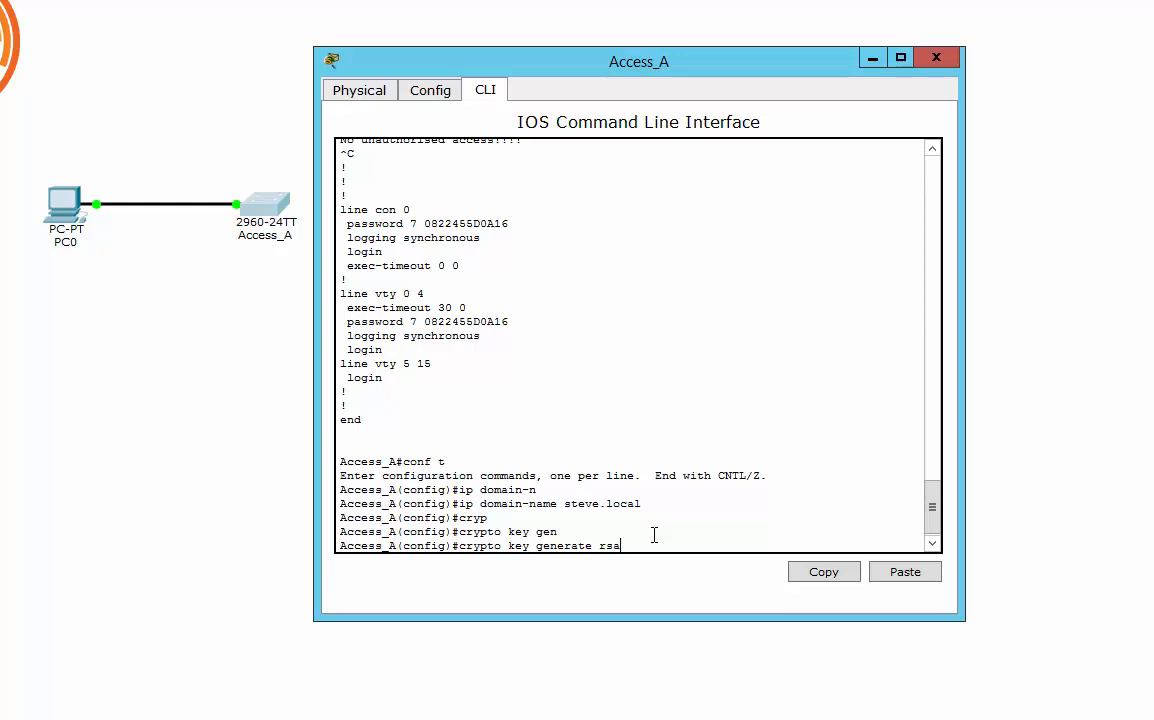
key(enter)
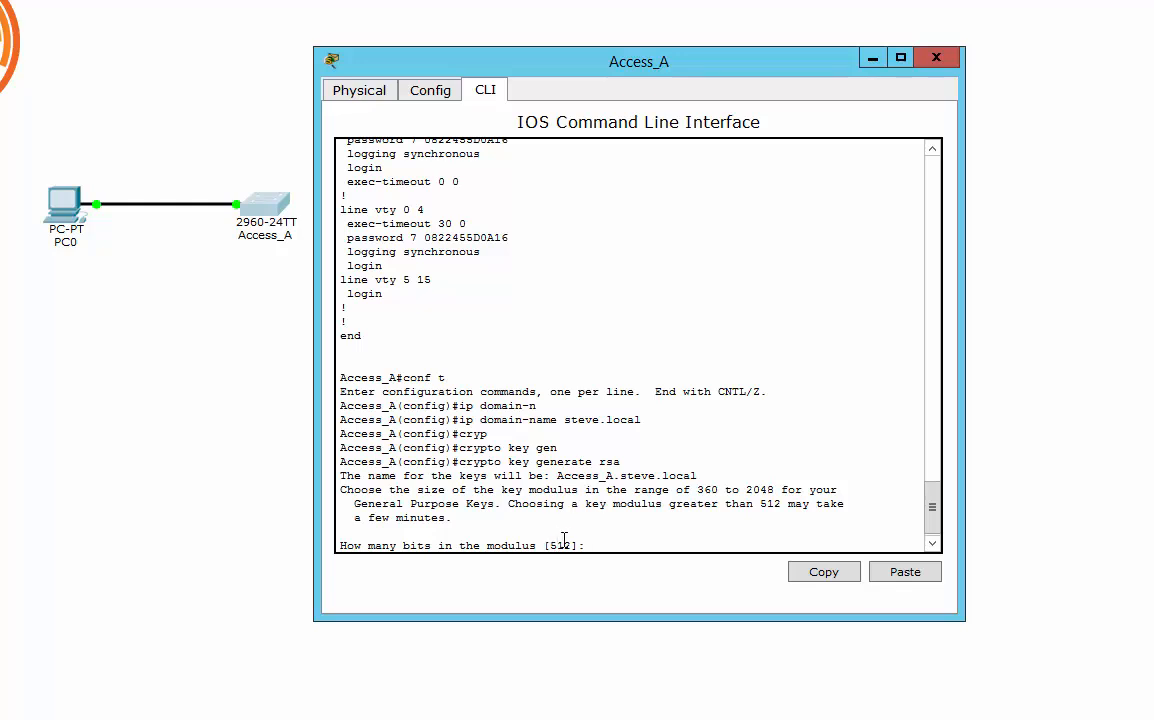
mouse_move(605, 535)
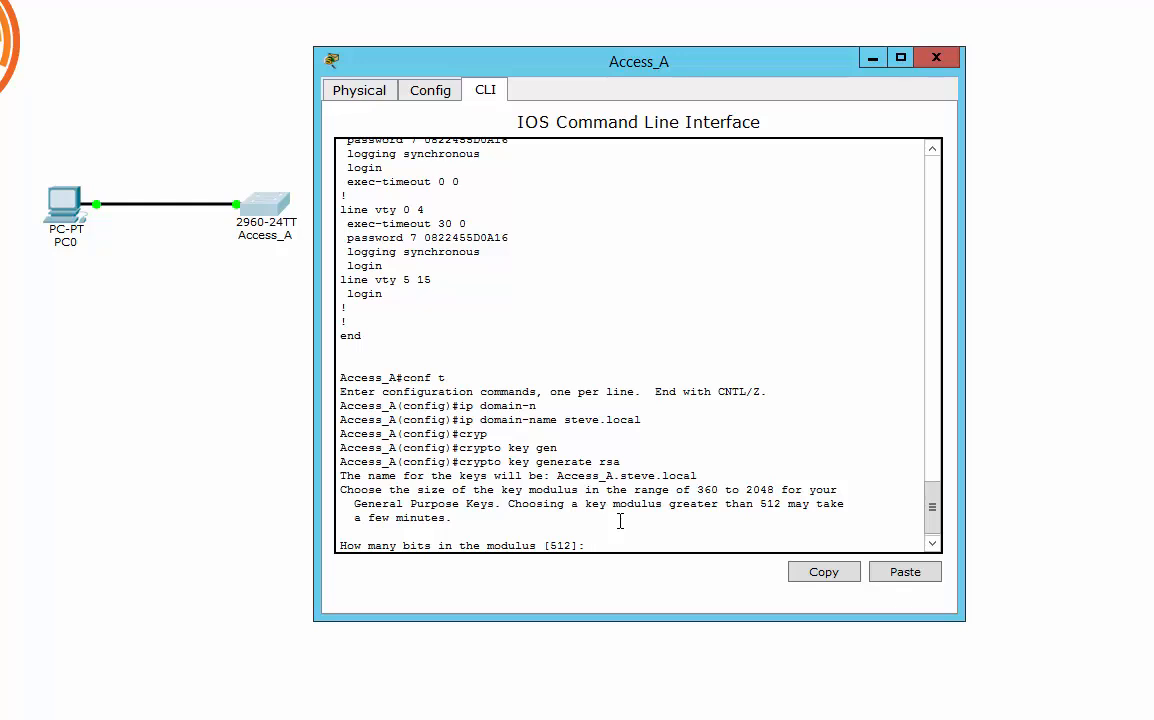
text(1024)
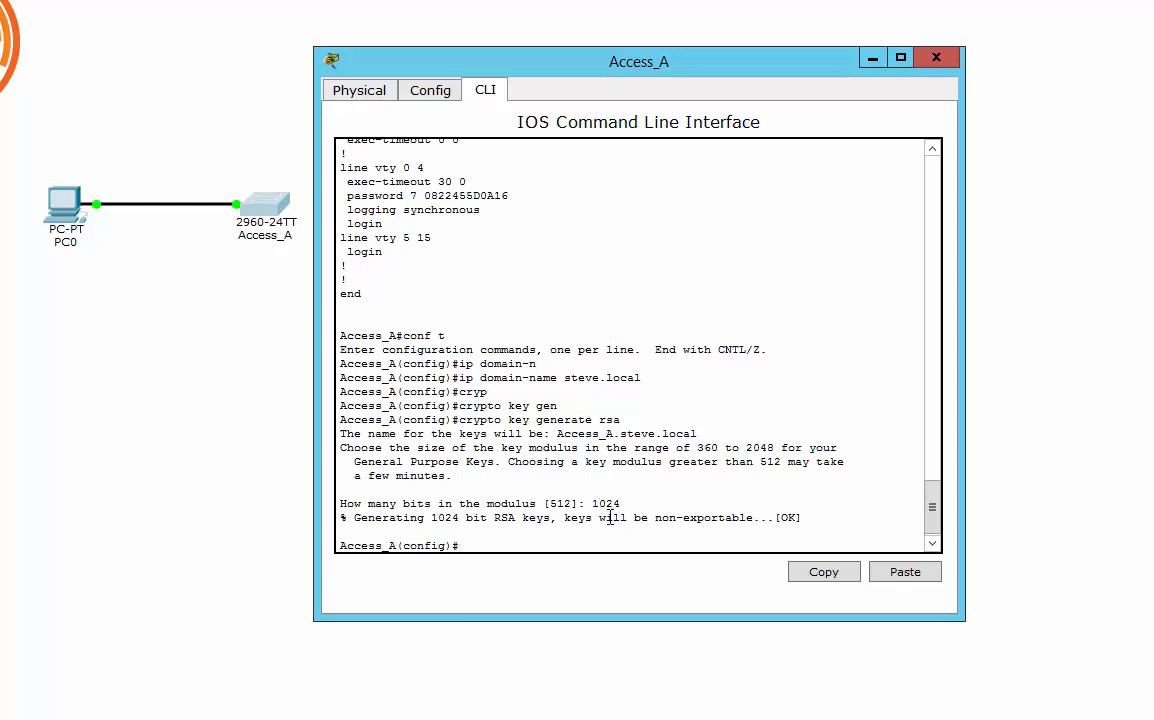
mouse_move(623, 487)
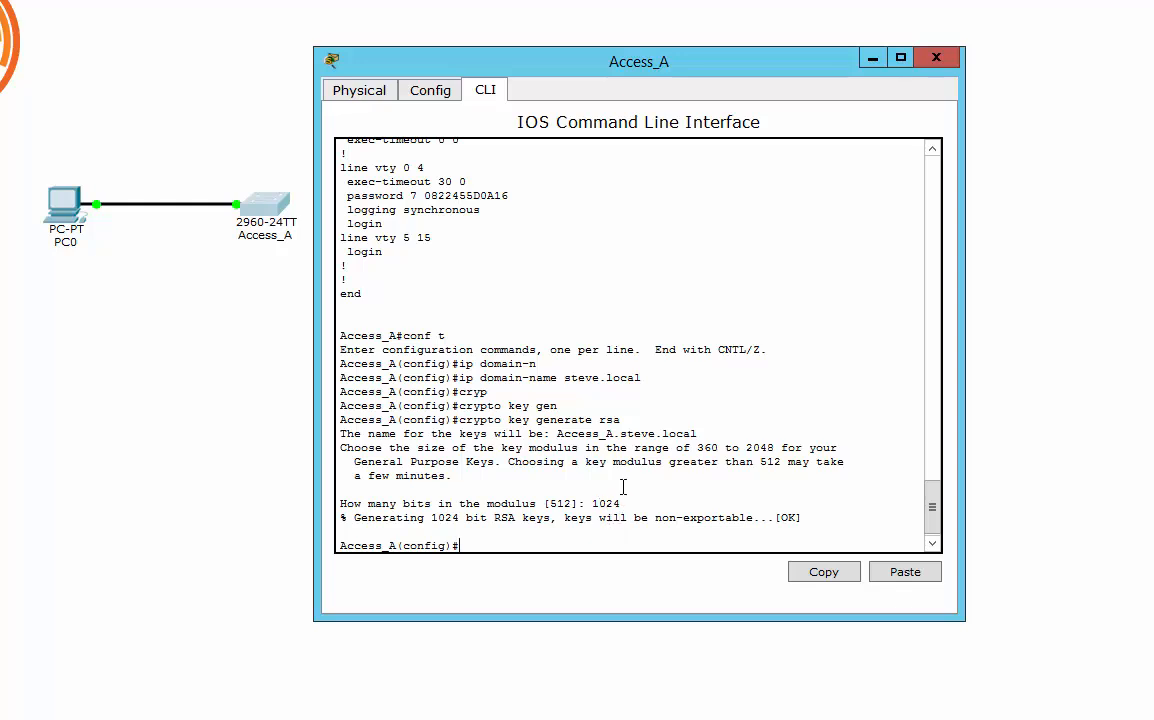
text(ip ssh)
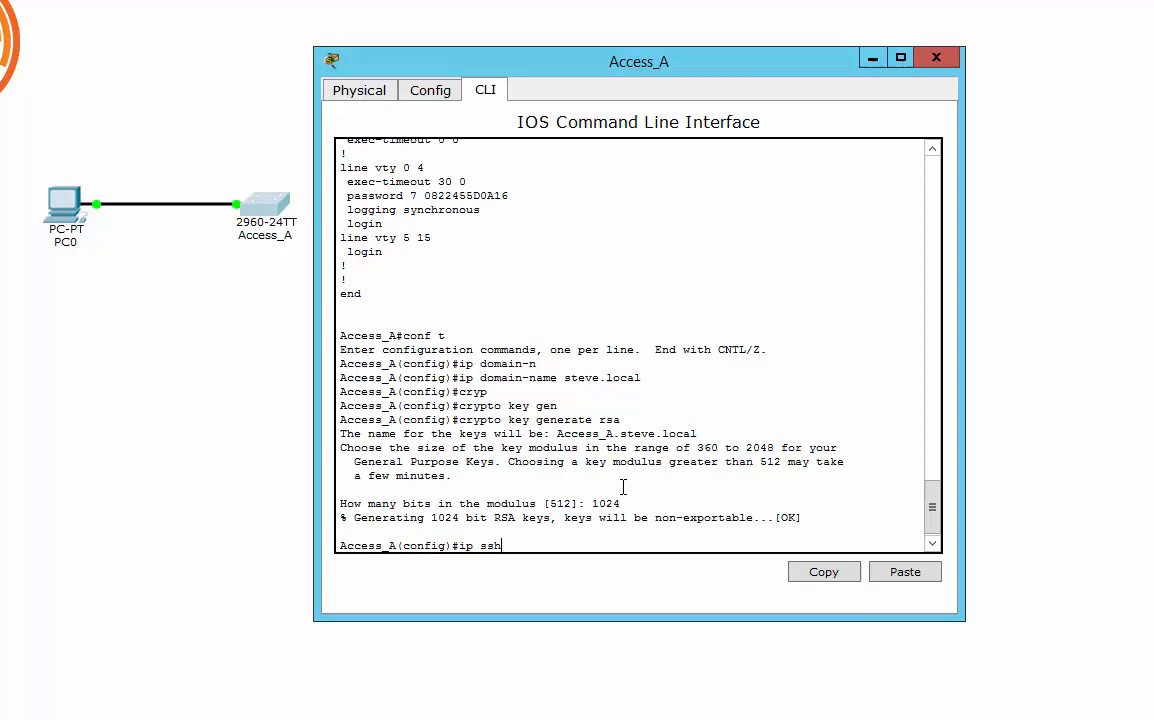
- Set Access_A to SSH version 2
text(version)
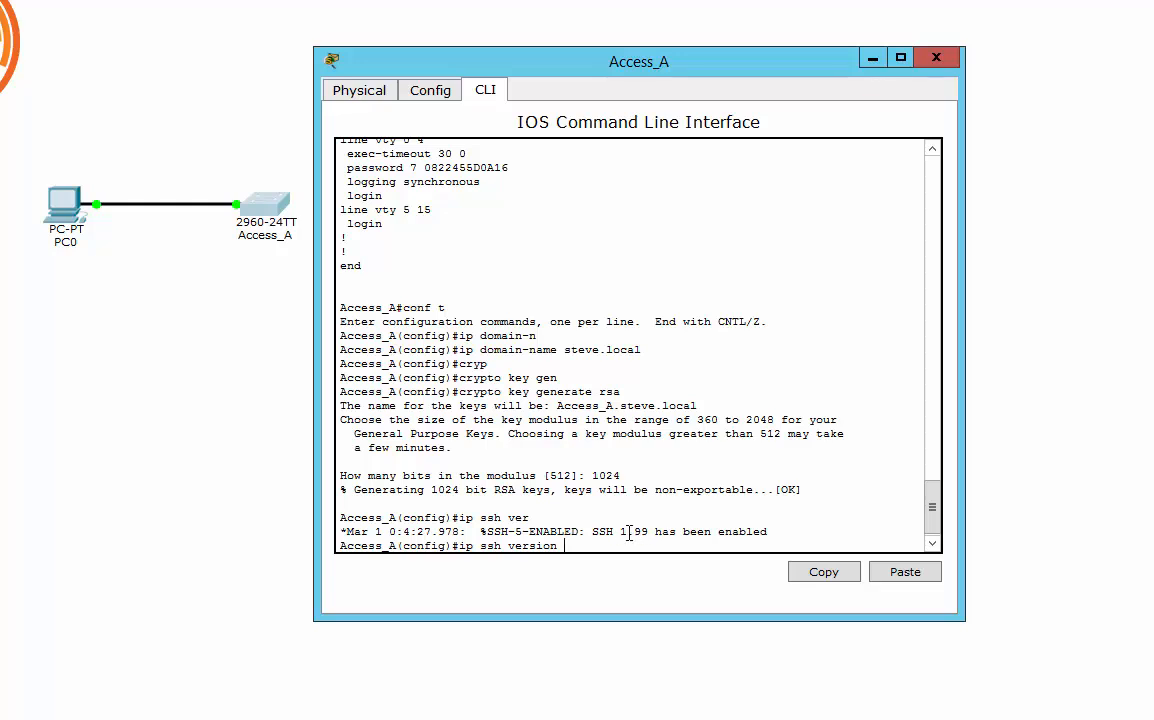
text(2)
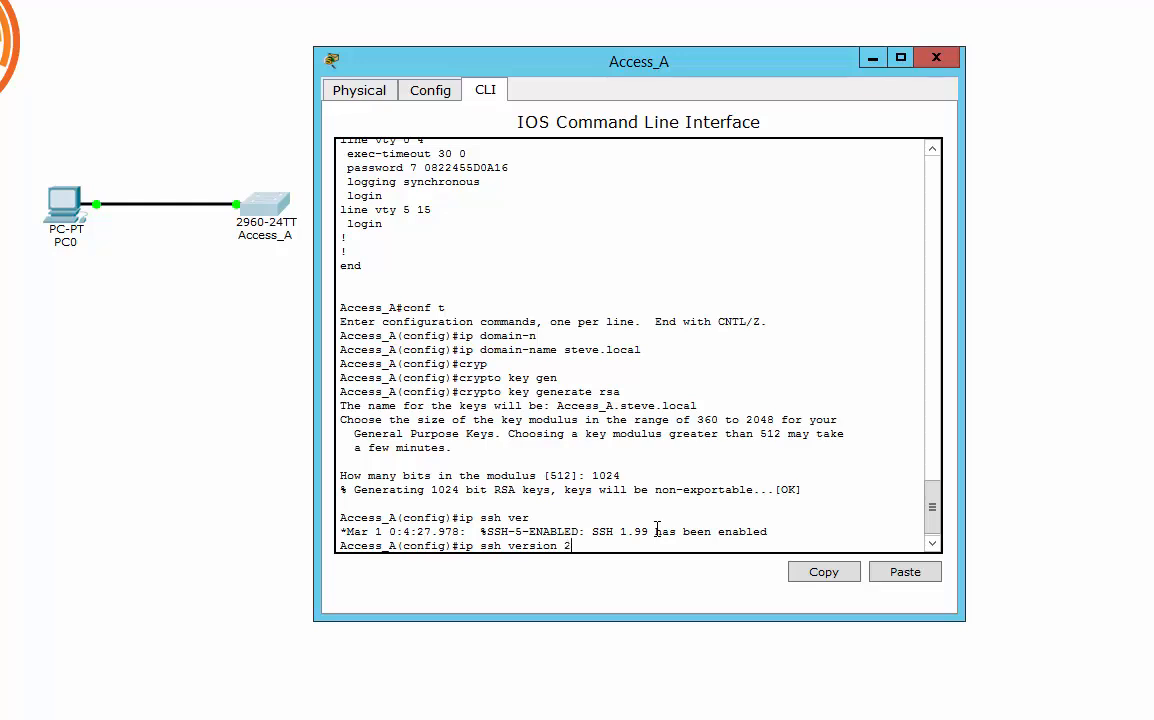
key(enter)
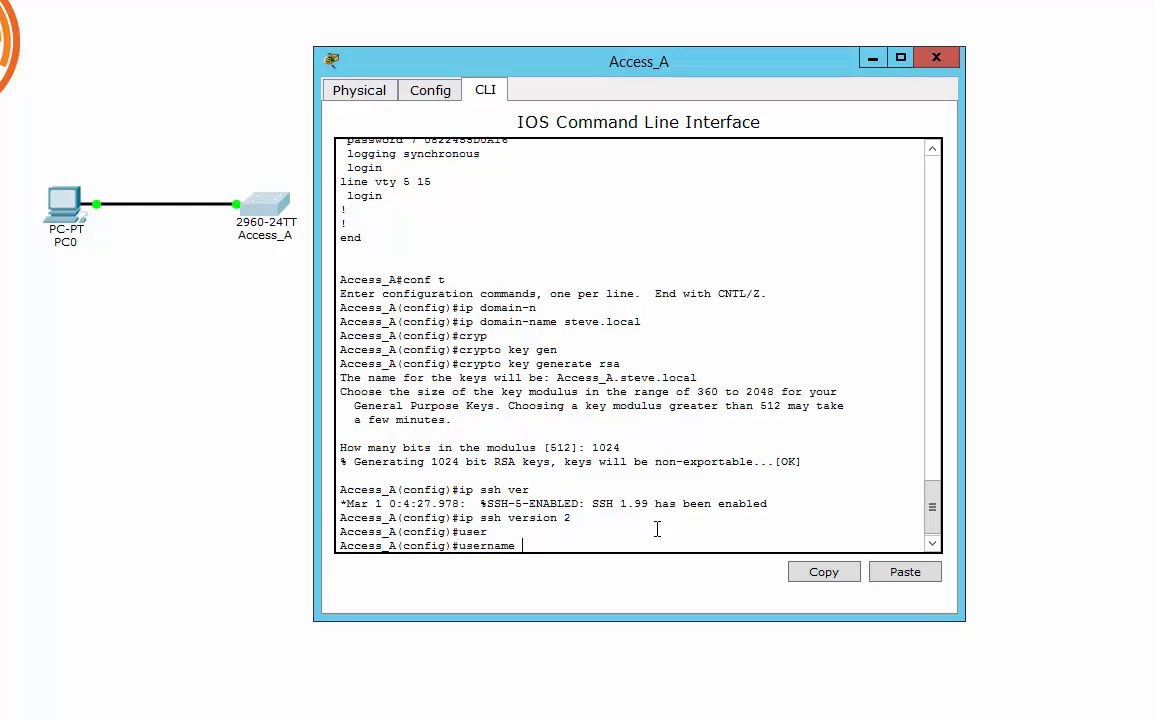
text(steve)
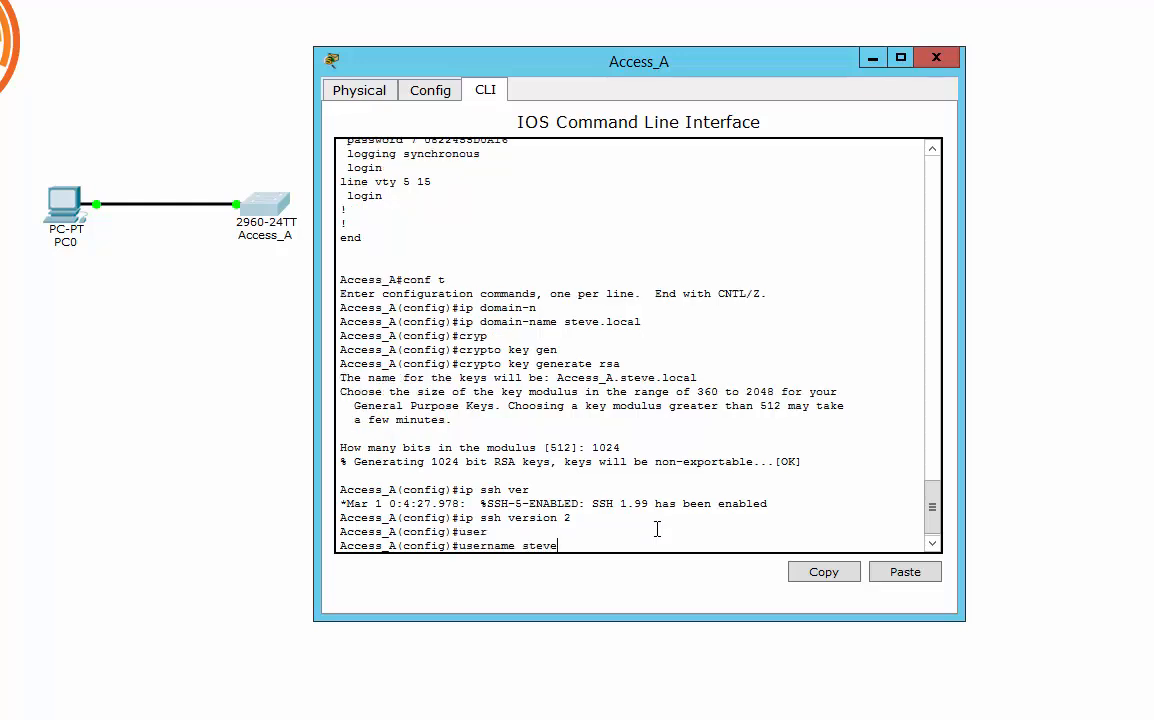
text(pass)
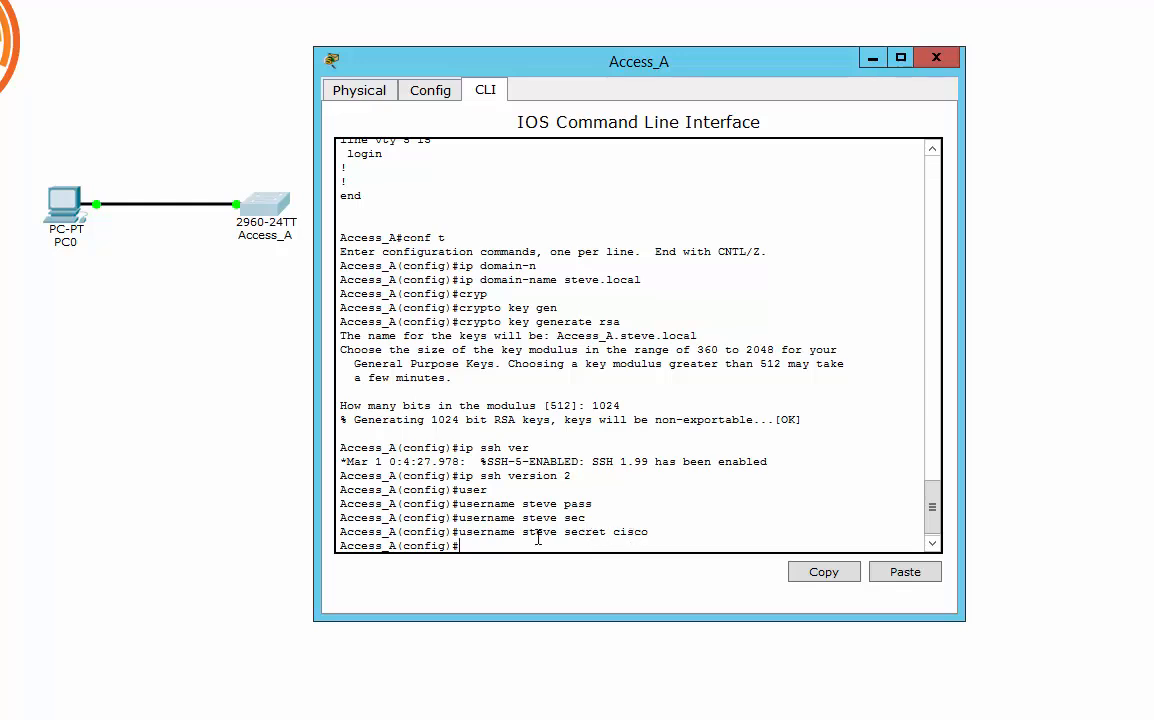
text(line vty 0)
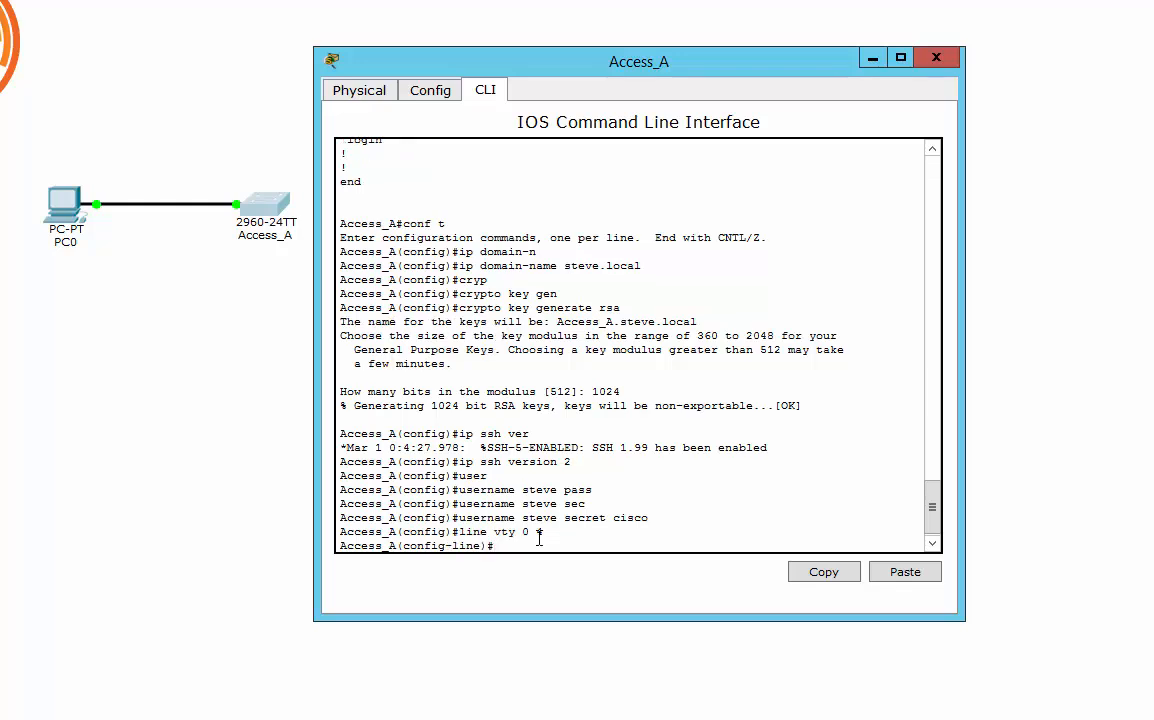
- Restrict vty lines 0–4 to SSH transport with local login
text(4)
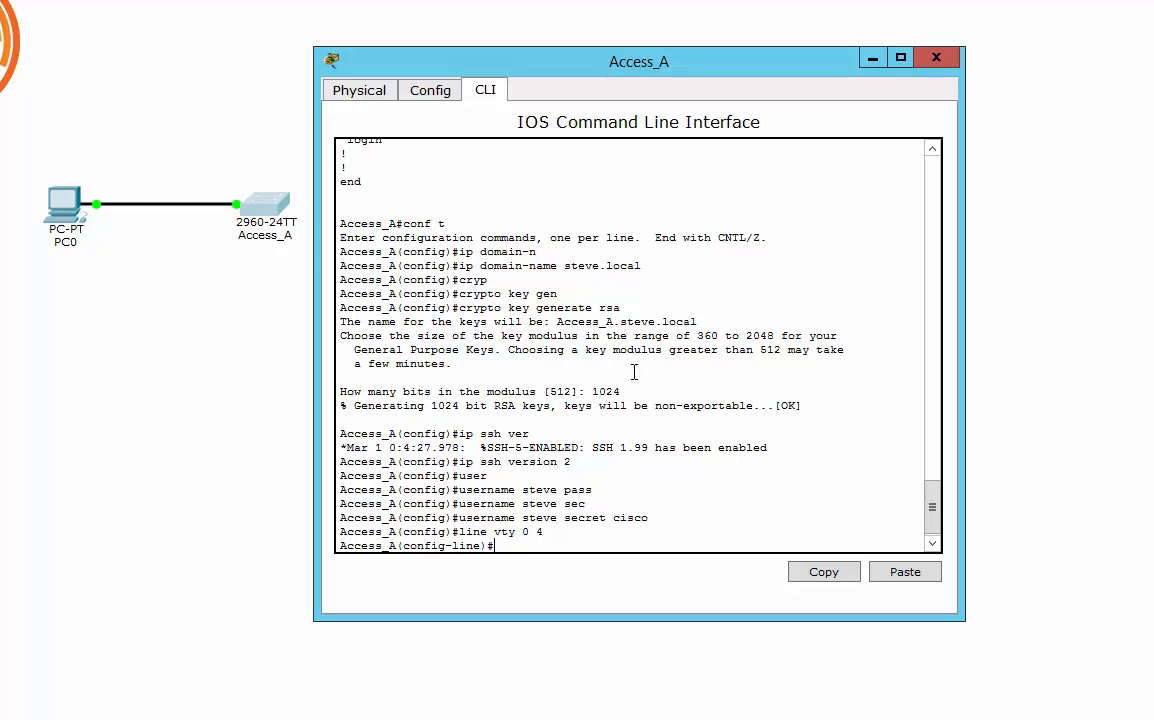
text(transport)
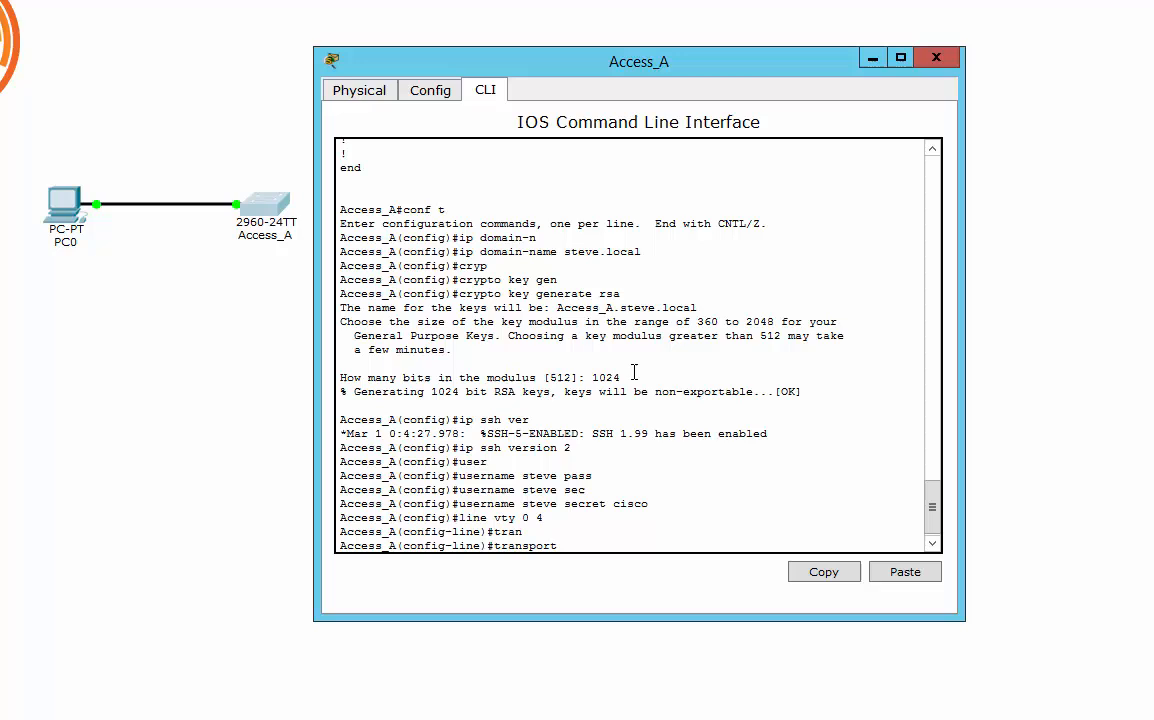
text(input)
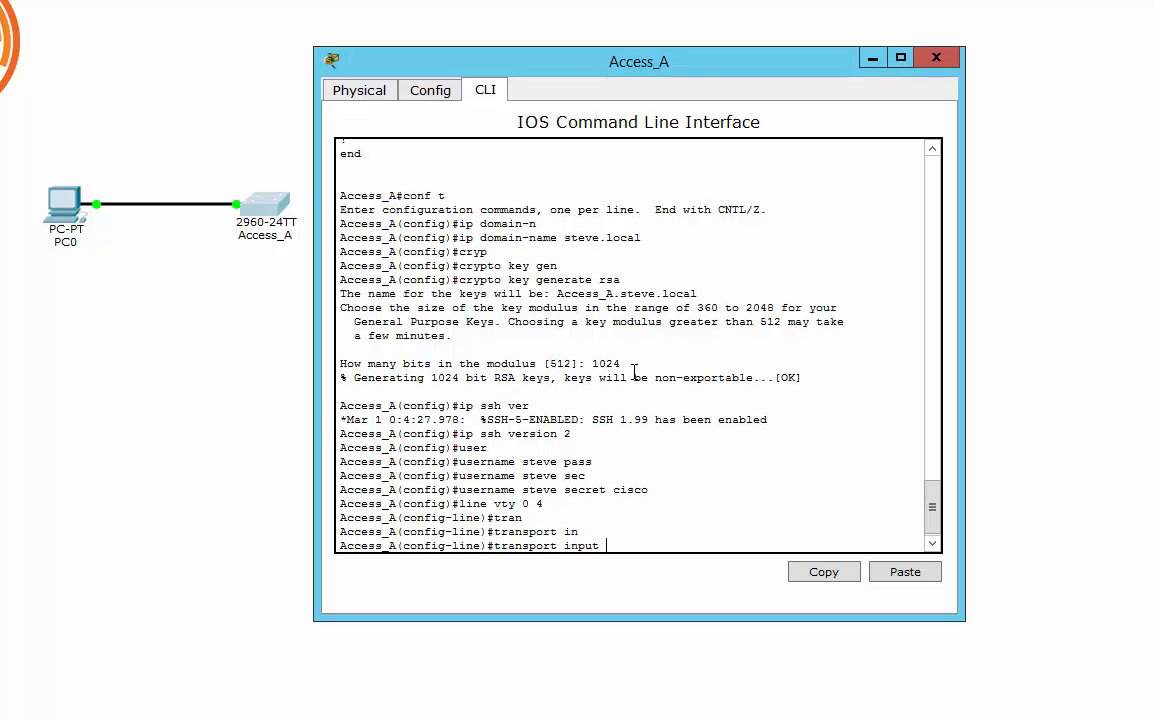
text(ssh)
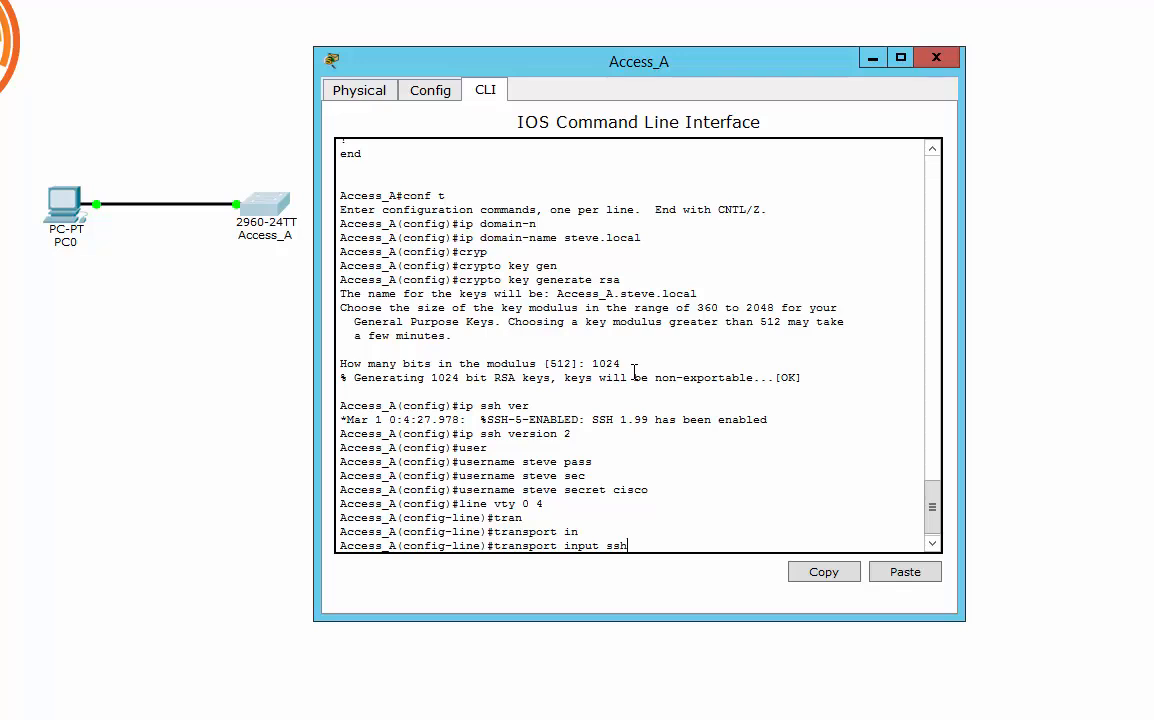
text(logi)
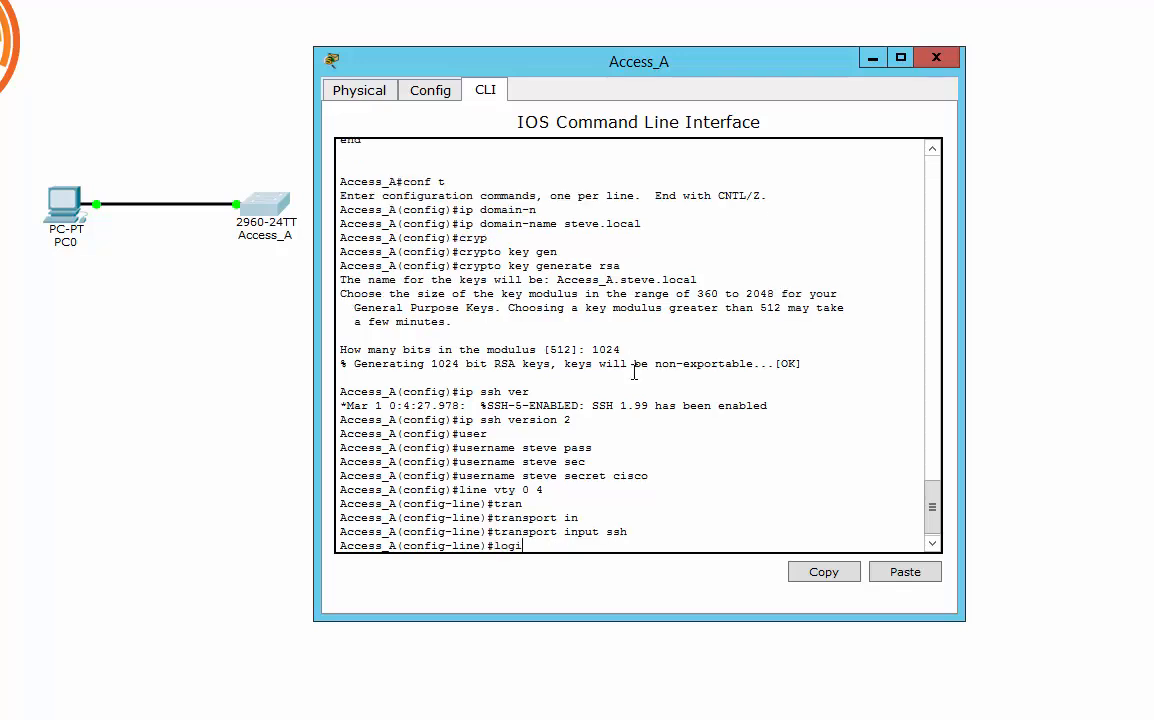
text(n)
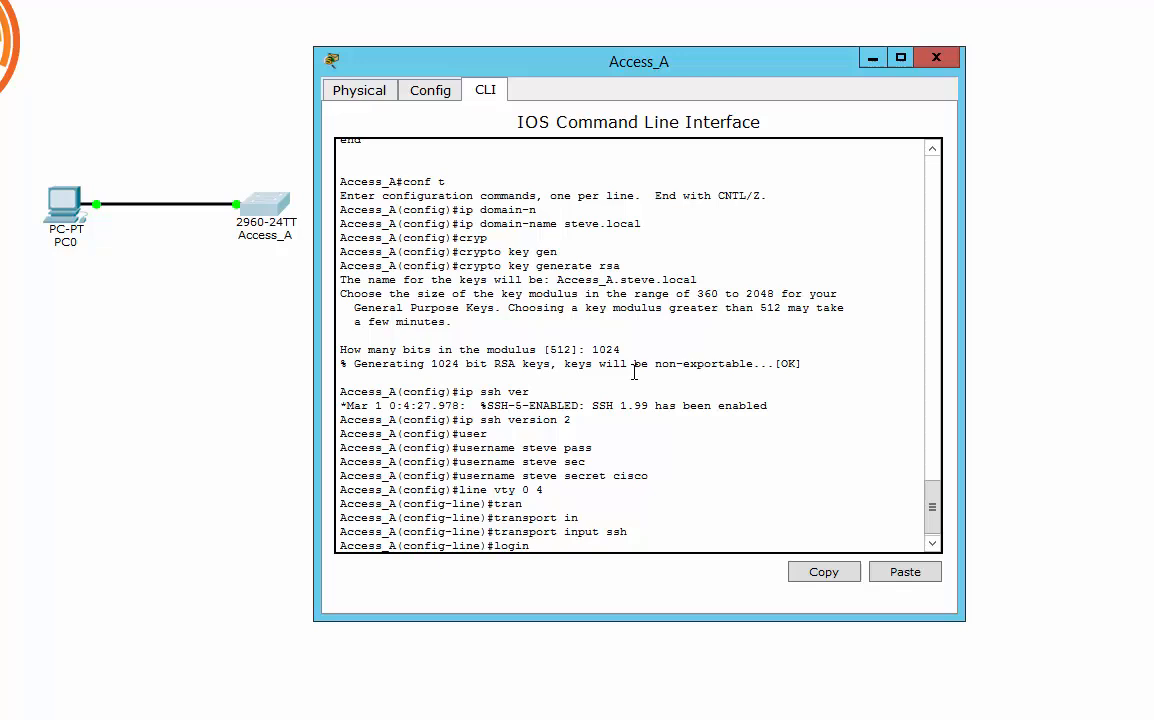
text(local)
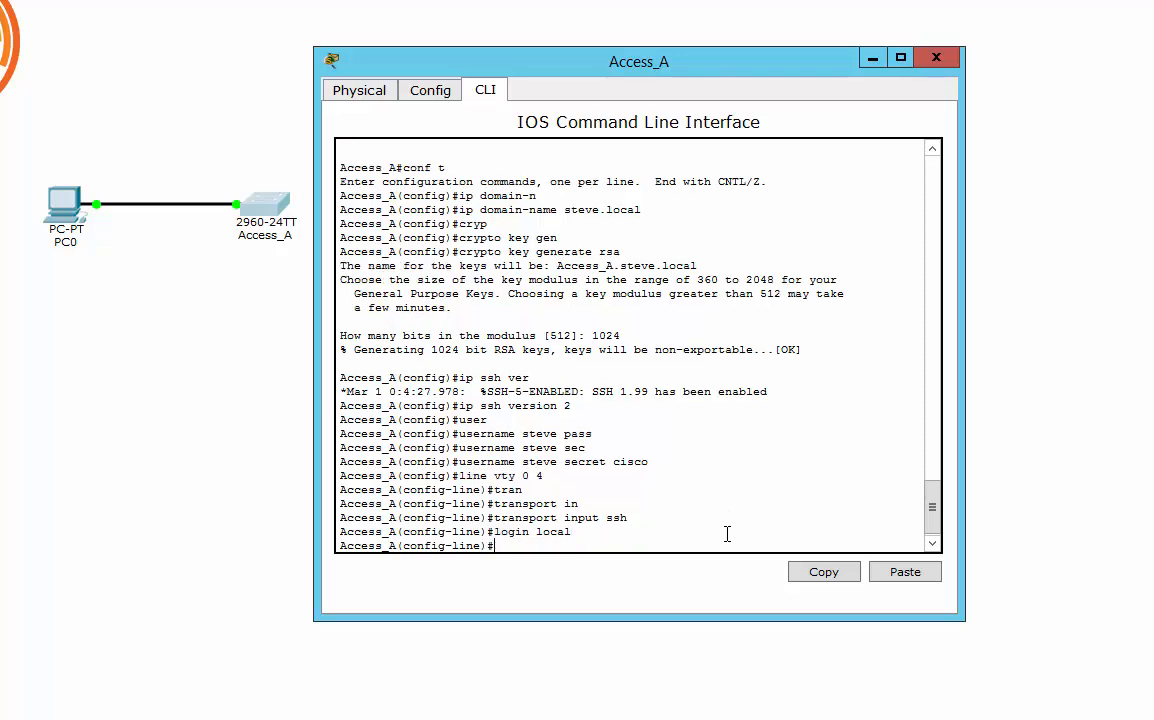
- Set a 30-minute exec timeout and logging synchronous on the vty lines, then save
text(ex)
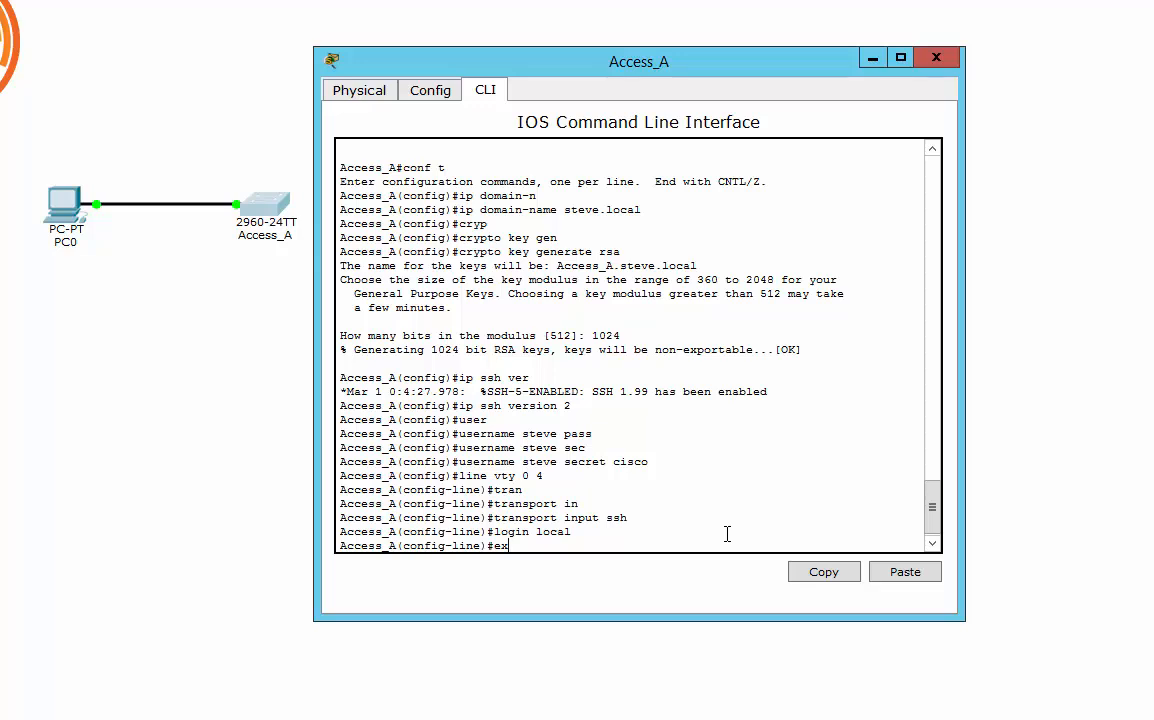
text(exec-timeout 30)
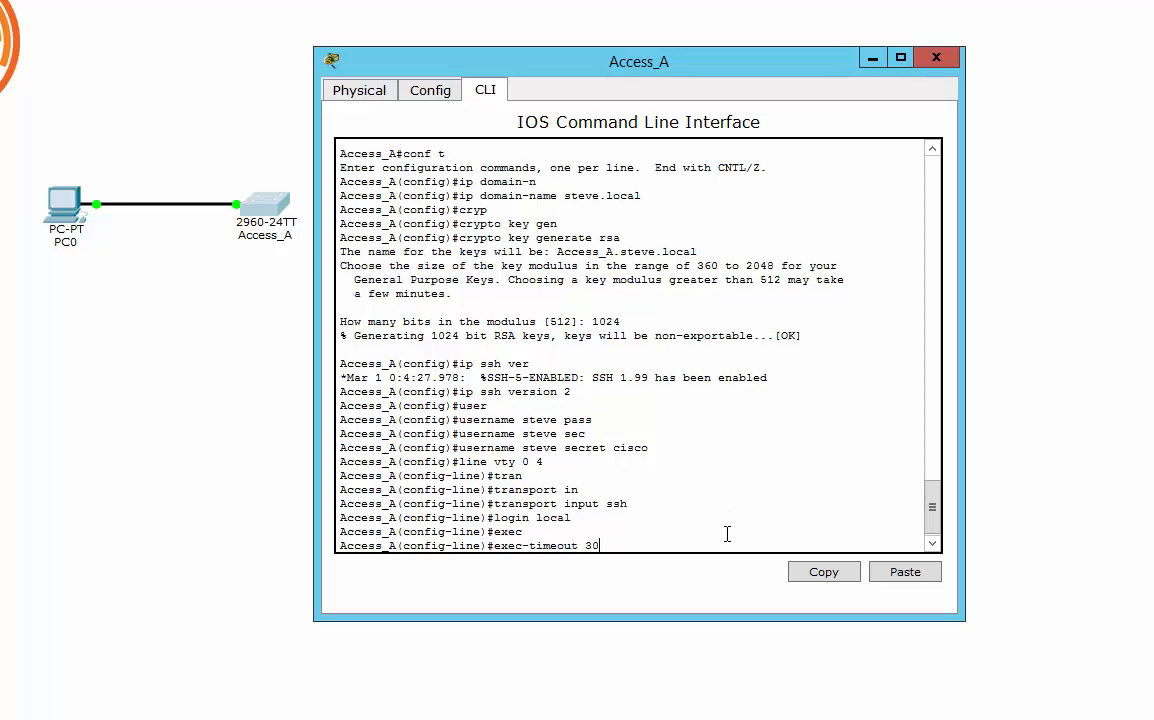
text(logg)
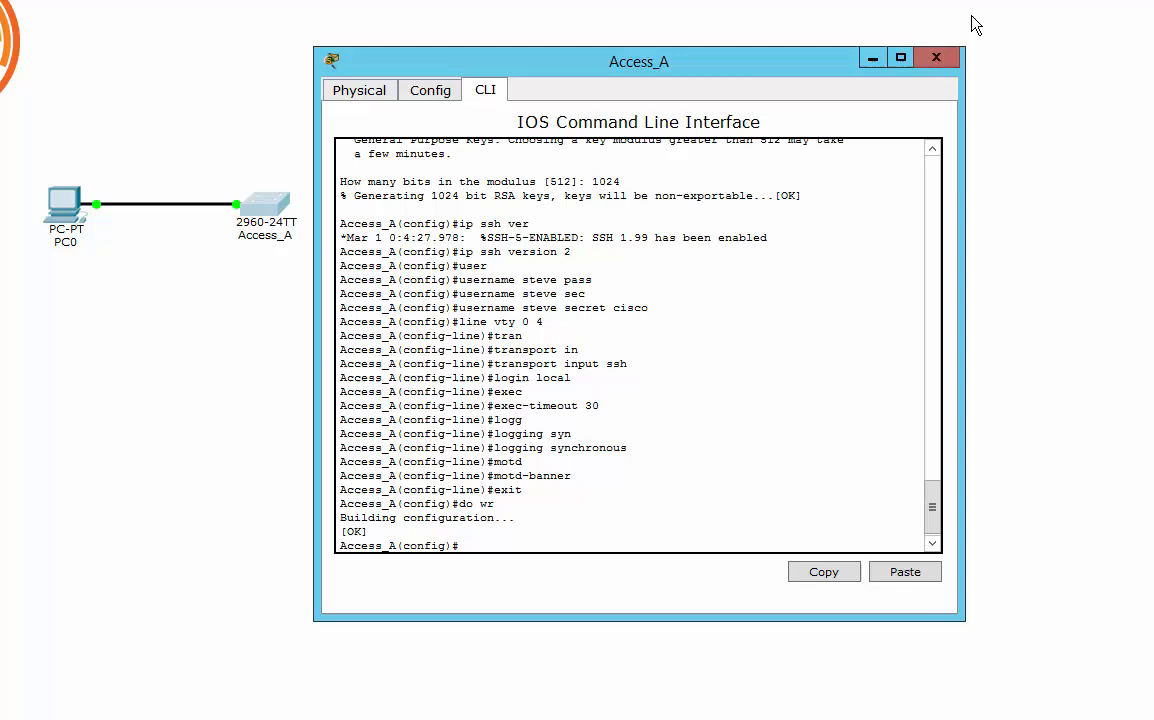
click(937, 57)
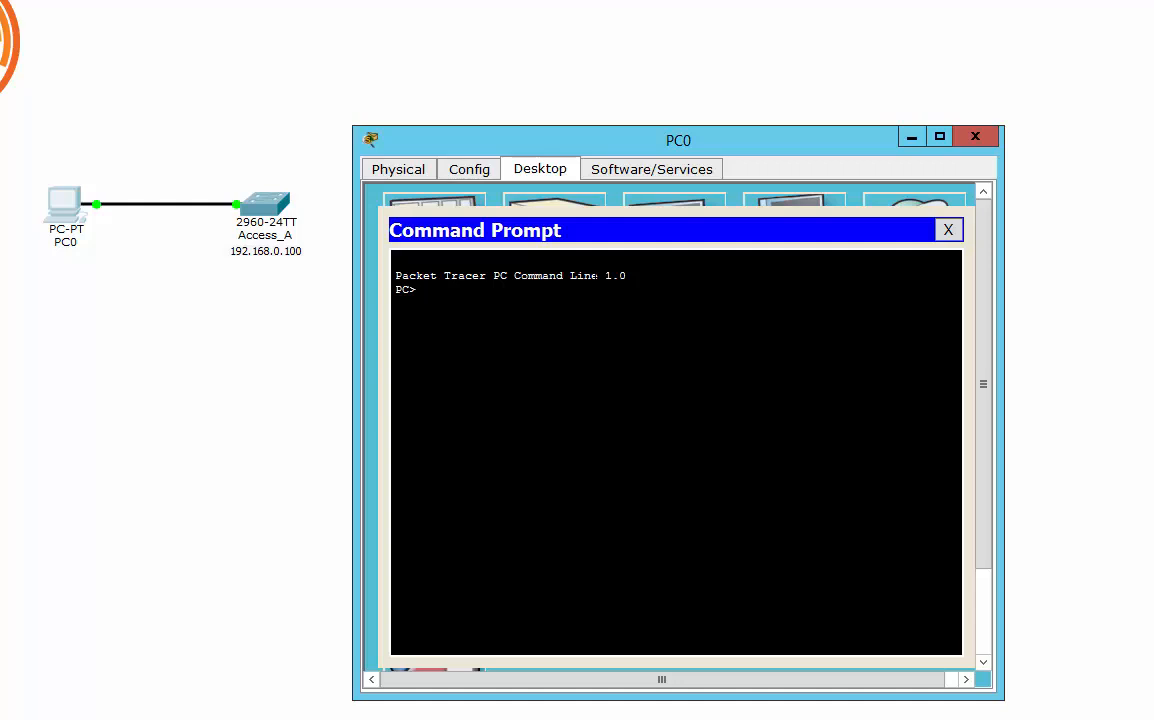
- SSH from PC0 to 192.168.0.100 as steve, then enter privileged mode
text(ssh)
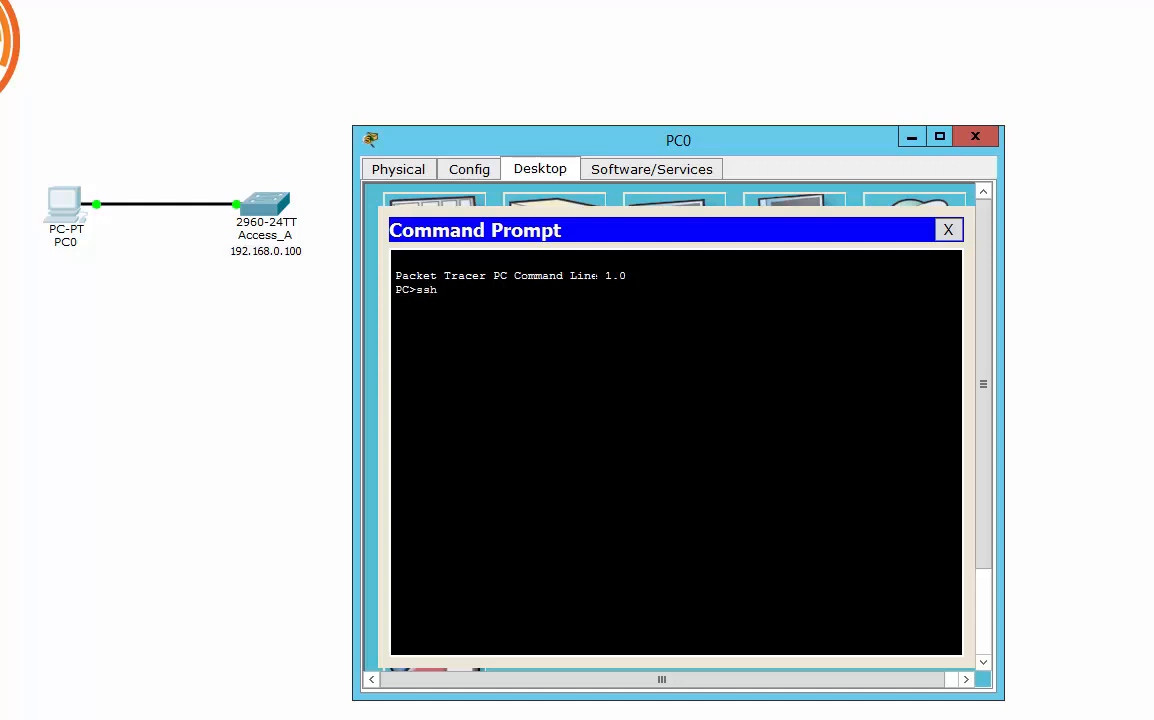
text(-l)
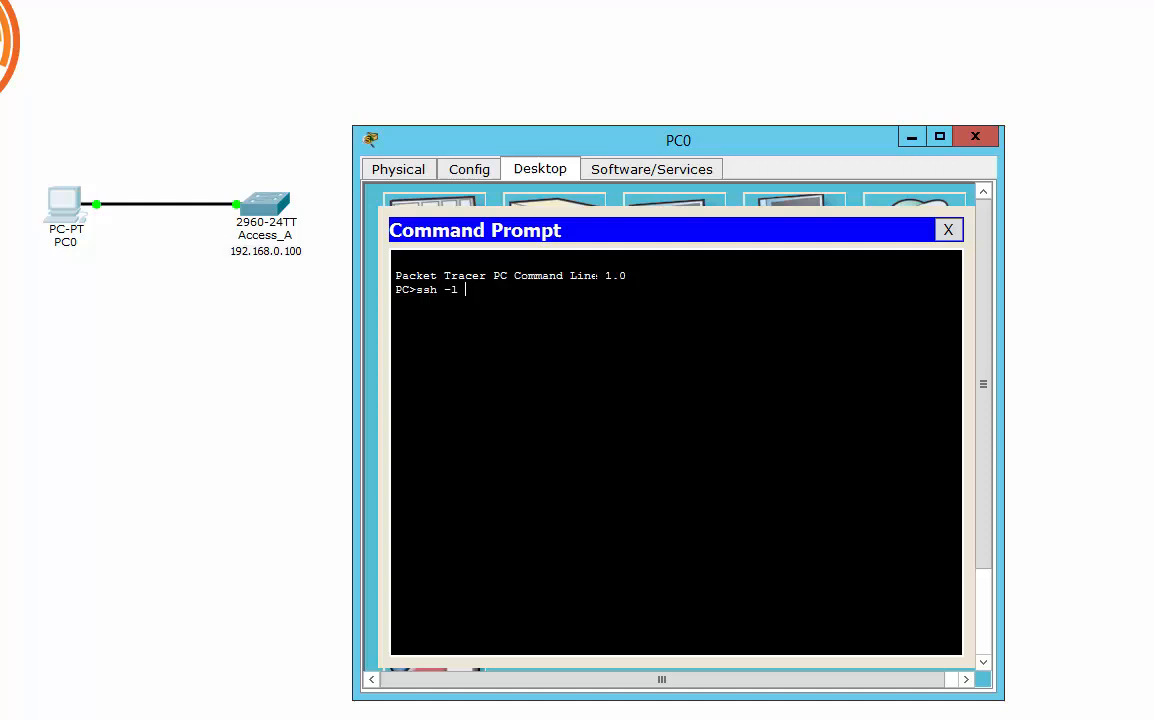
text(steve)
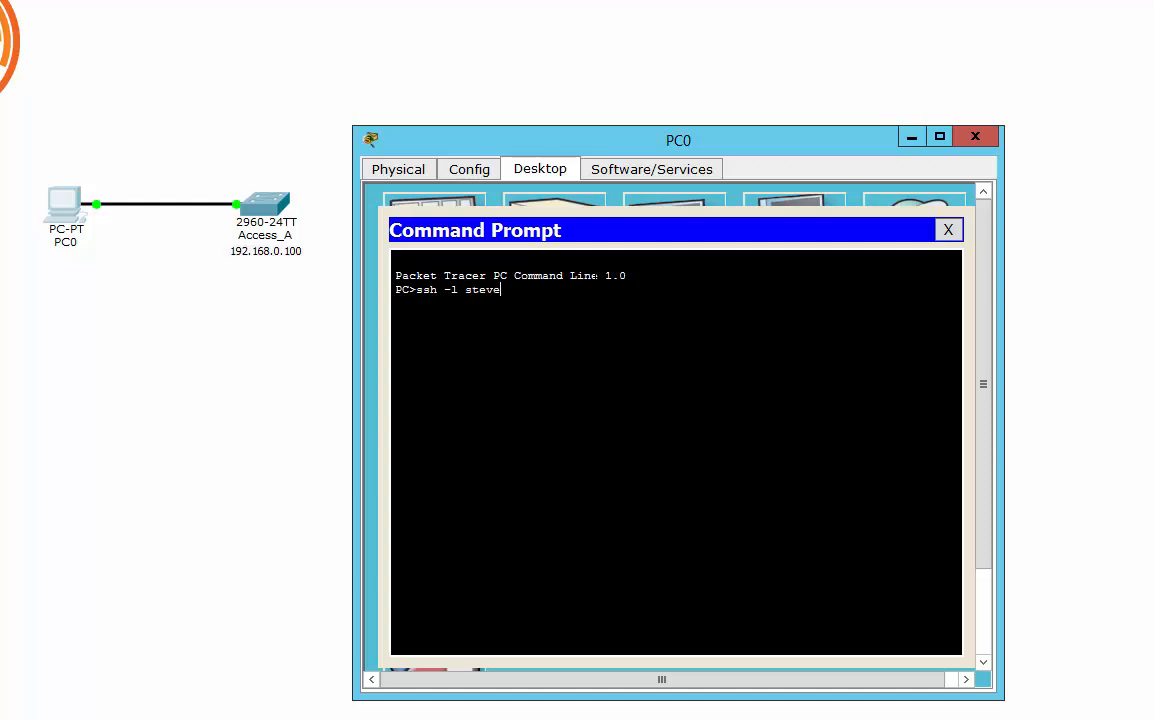
text(192.16)
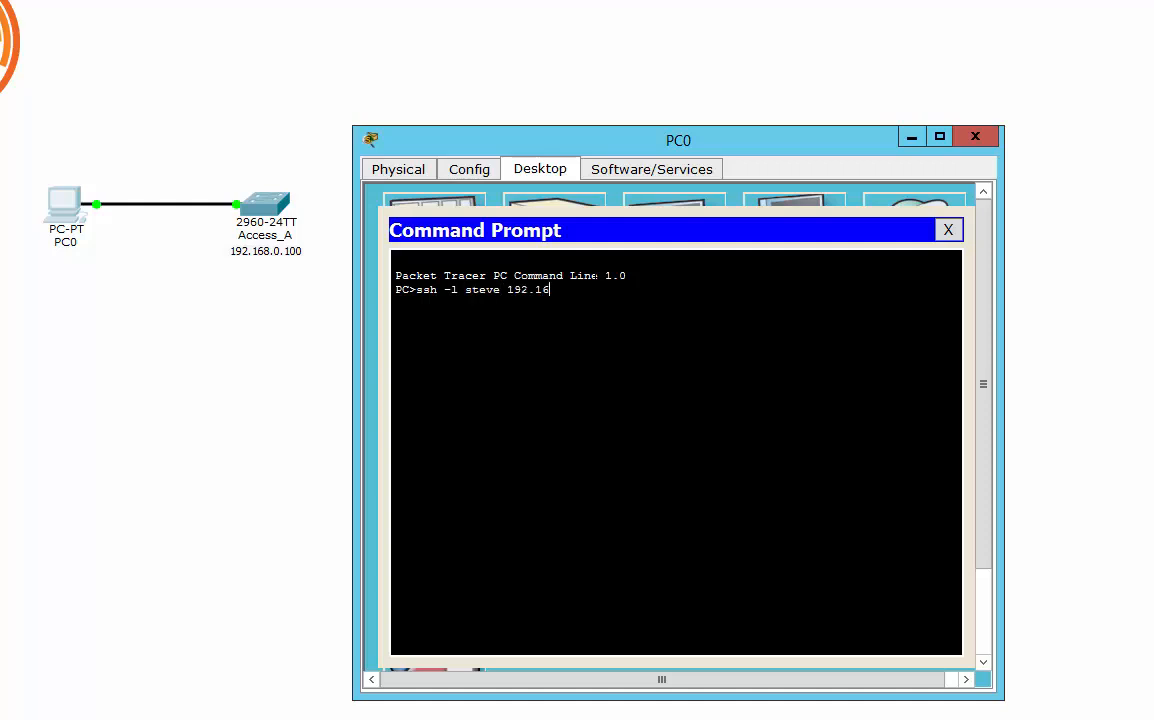
text(8.0)
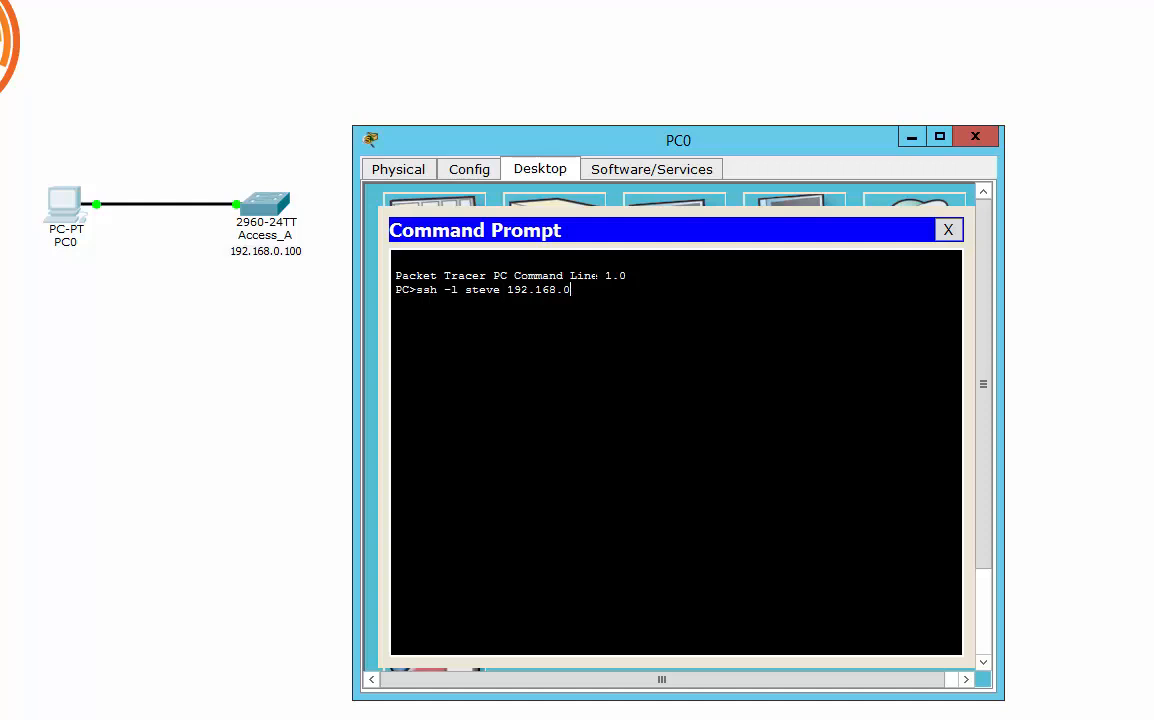
text(00)
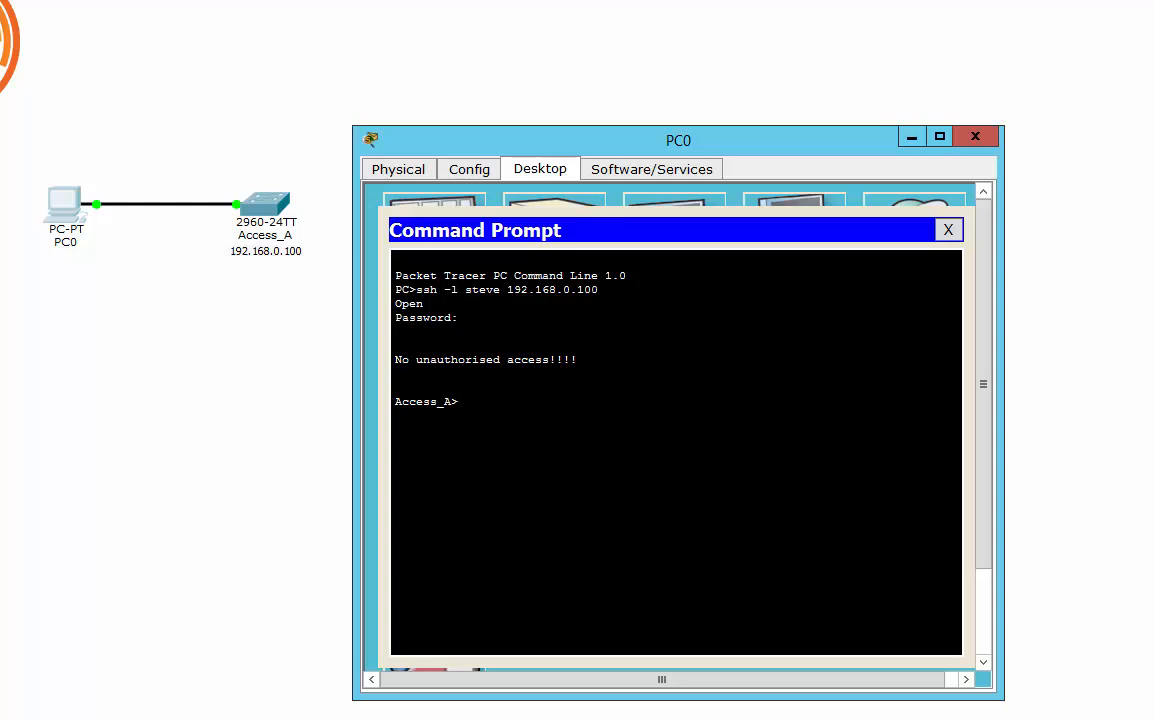
text(en)
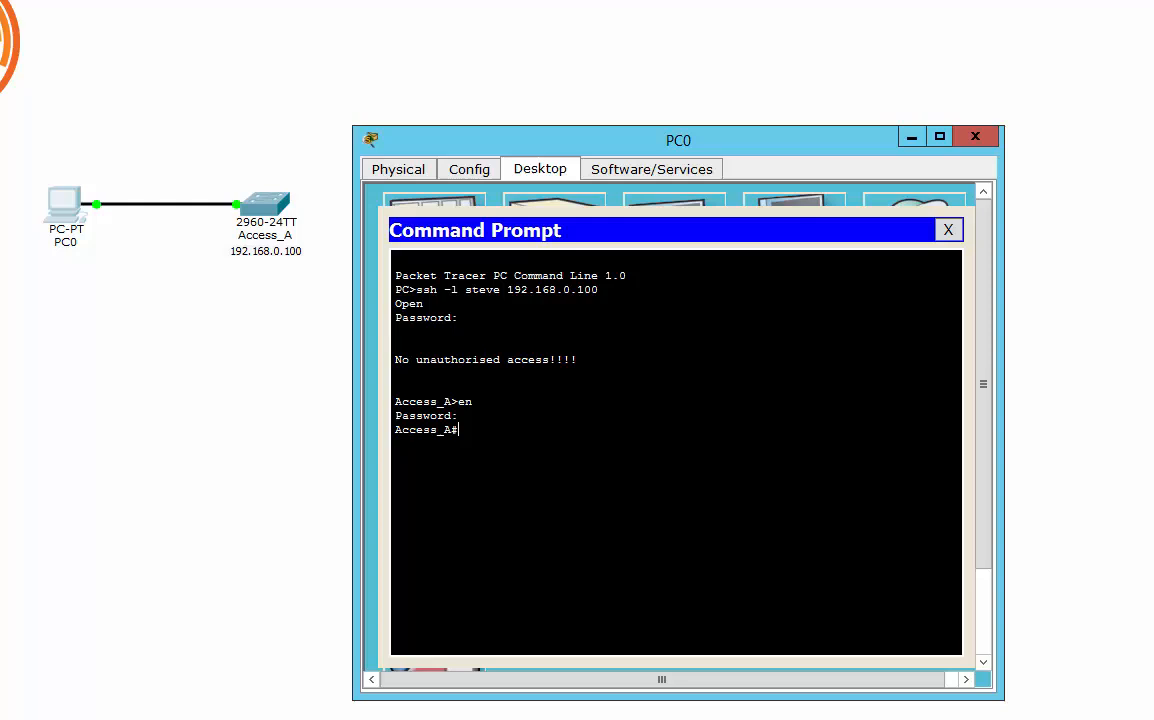
text(conf t)
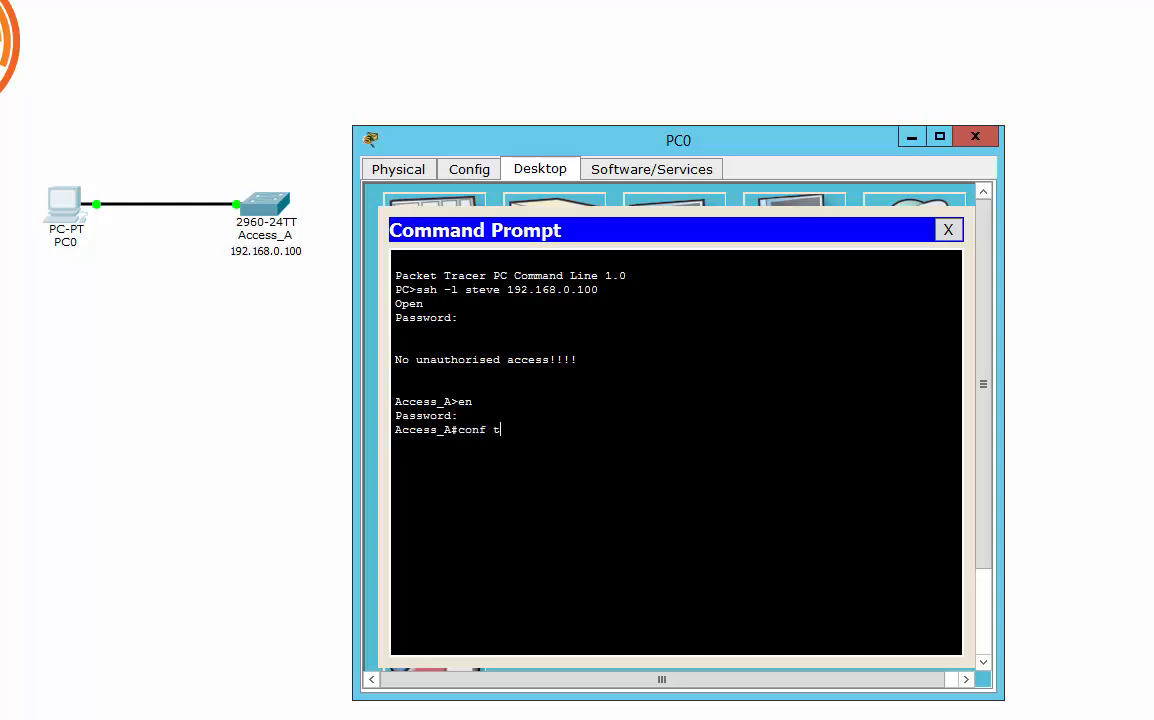